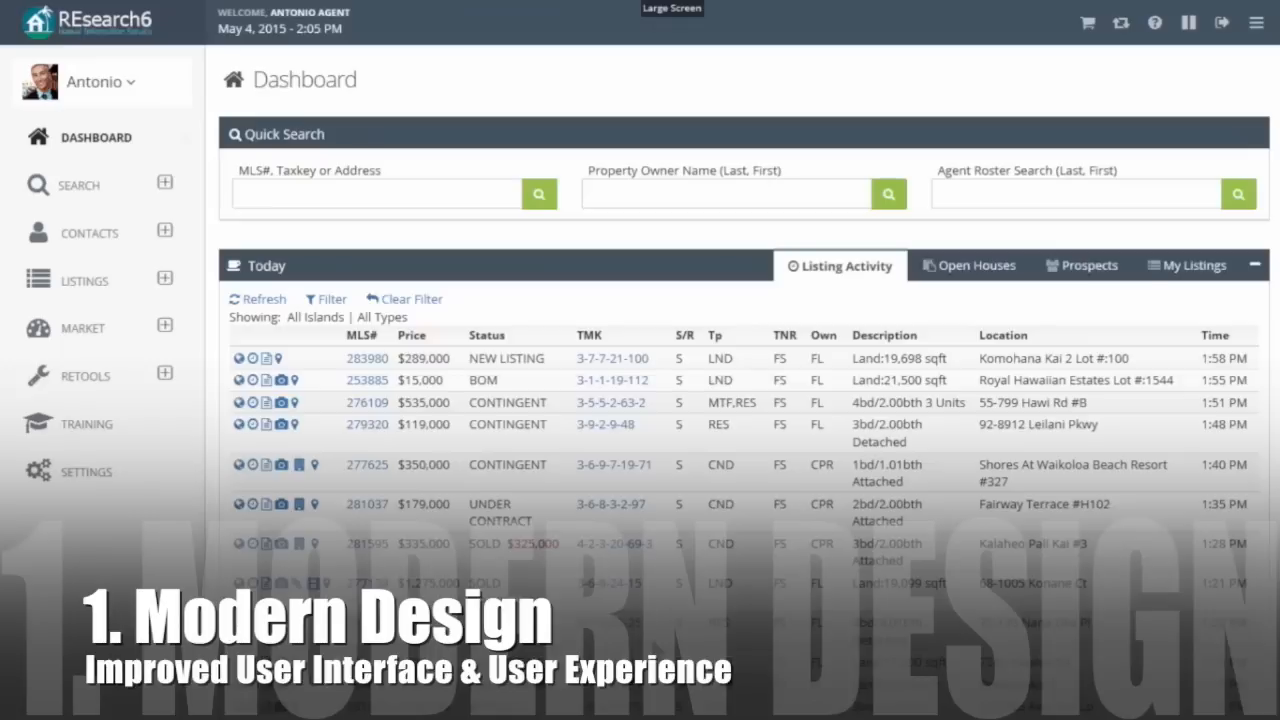
Scroll the full-width dashboard to view the Today listing activity table.
scroll("down", 3)
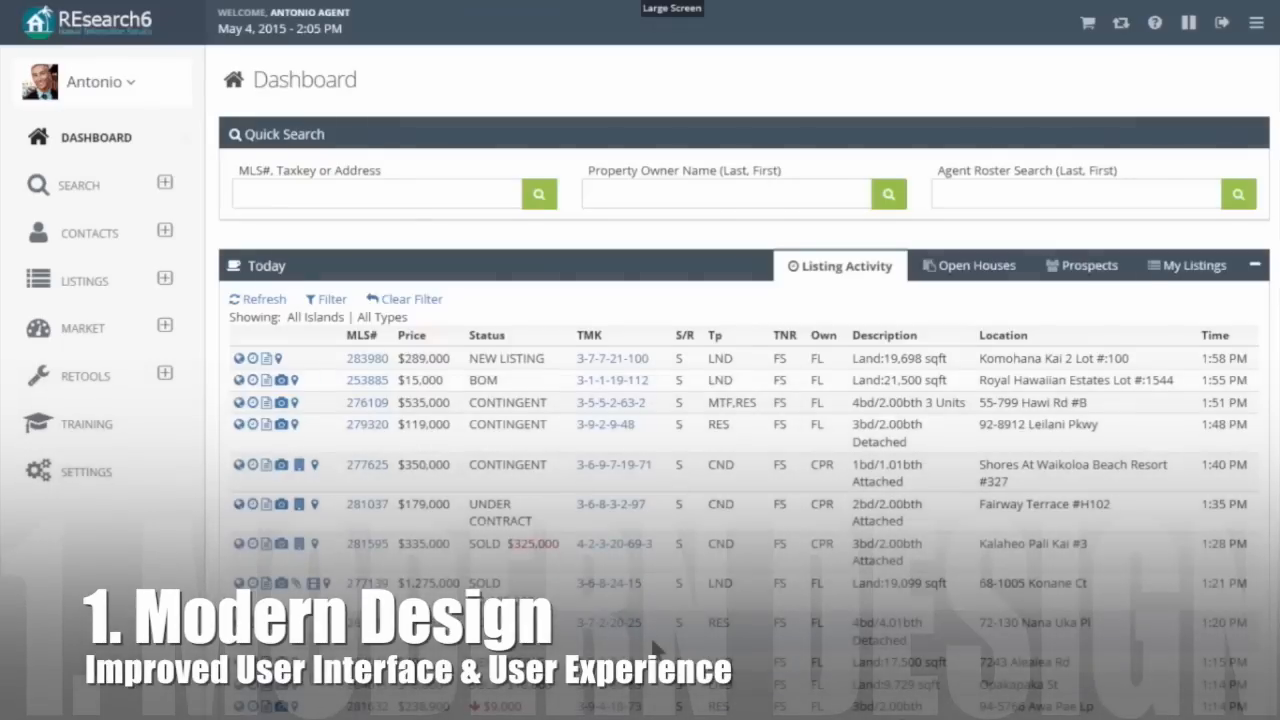
mouse_move(752, 568)
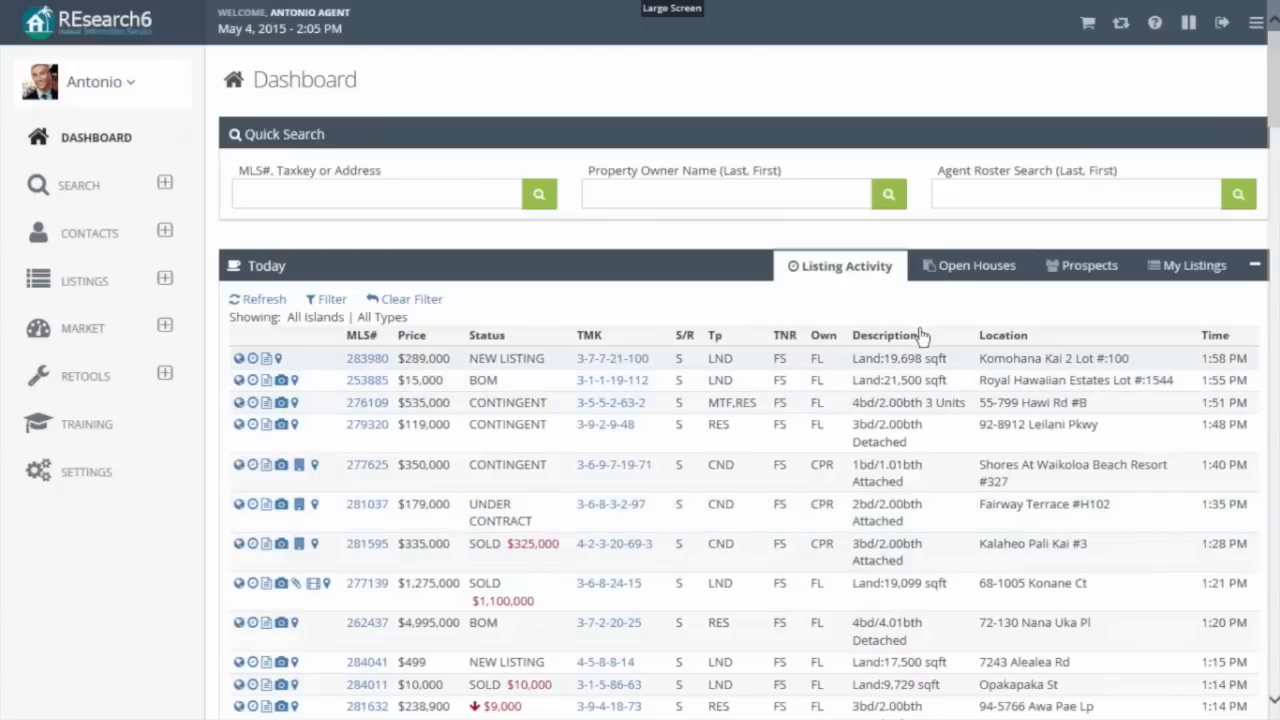
mouse_move(848, 350)
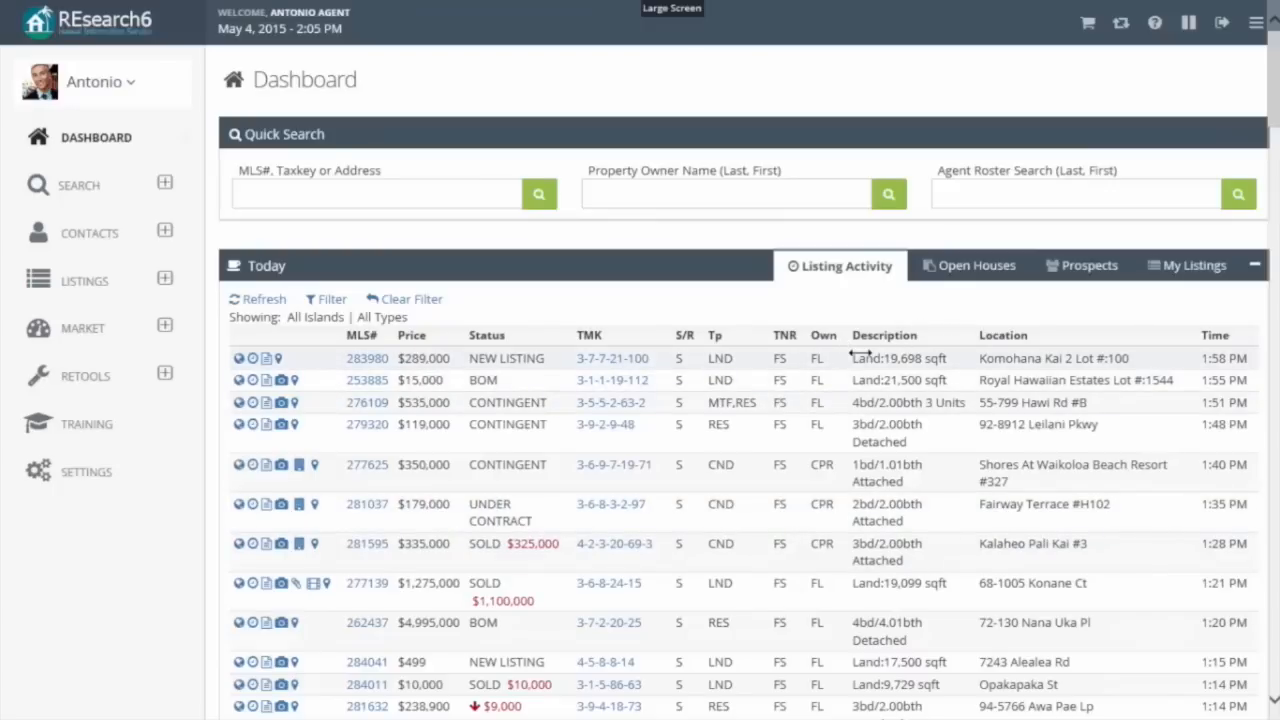
mouse_move(824, 304)
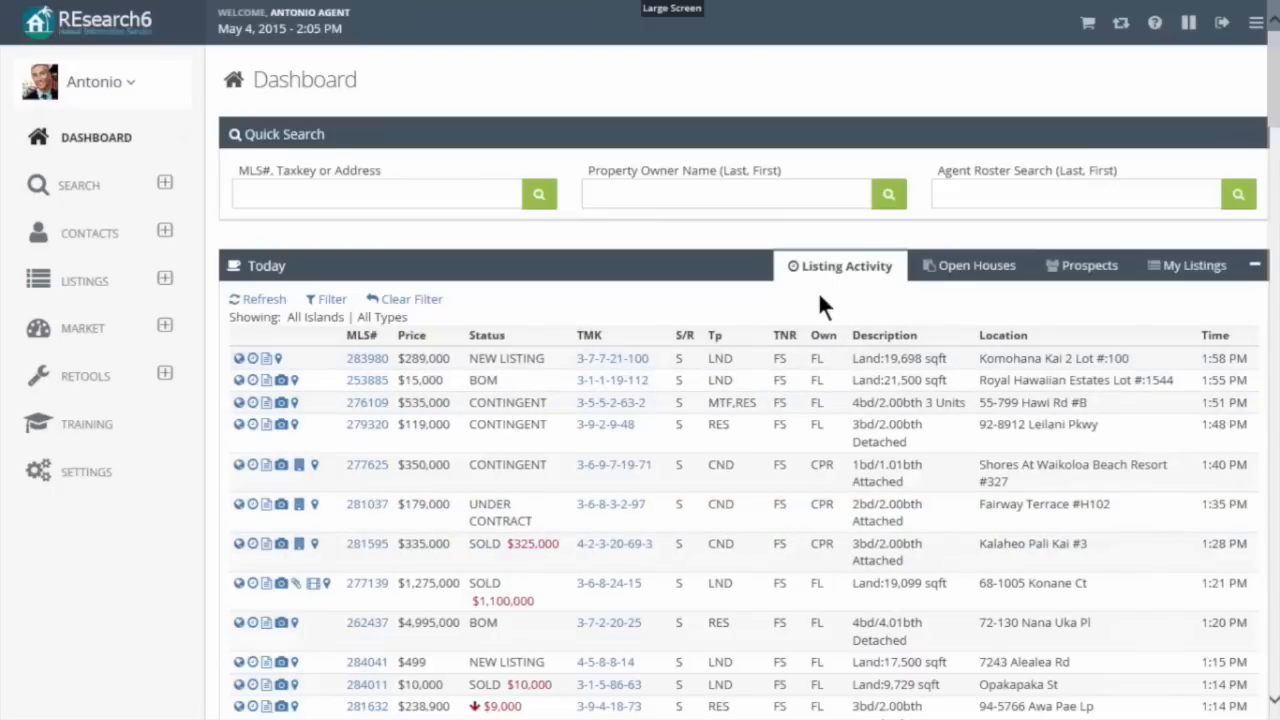
mouse_move(210, 150)
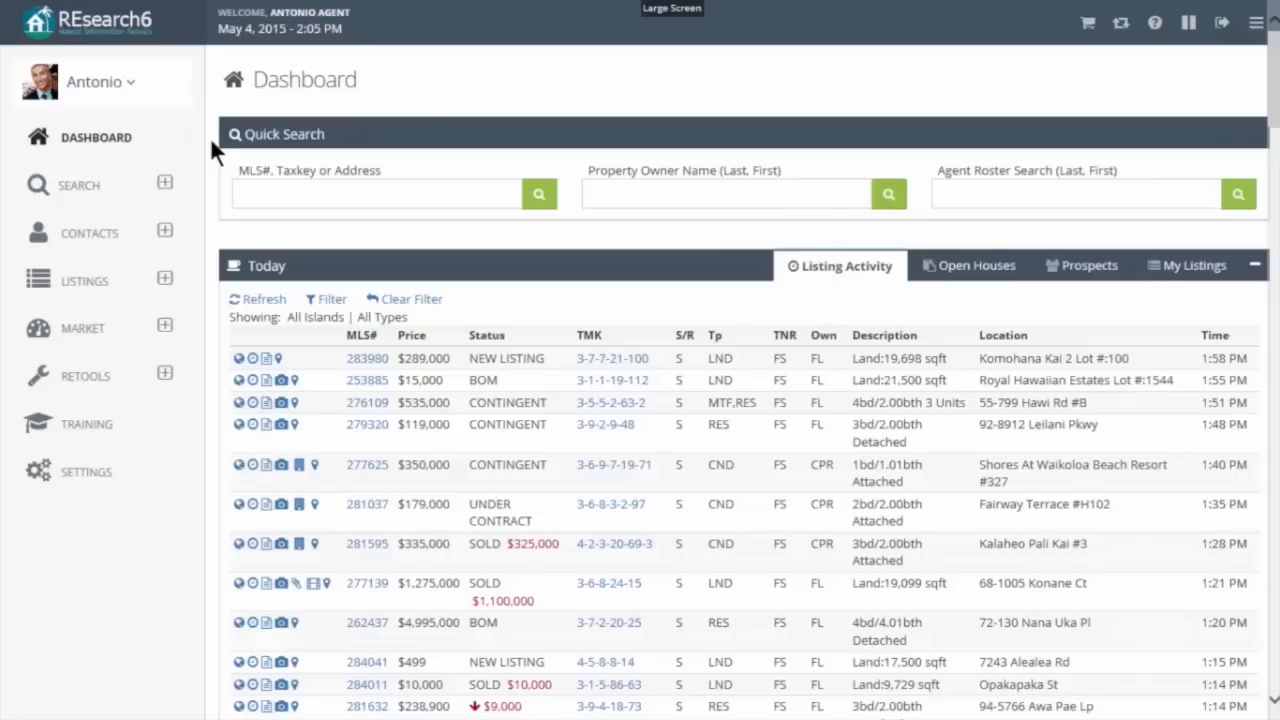
mouse_move(168, 96)
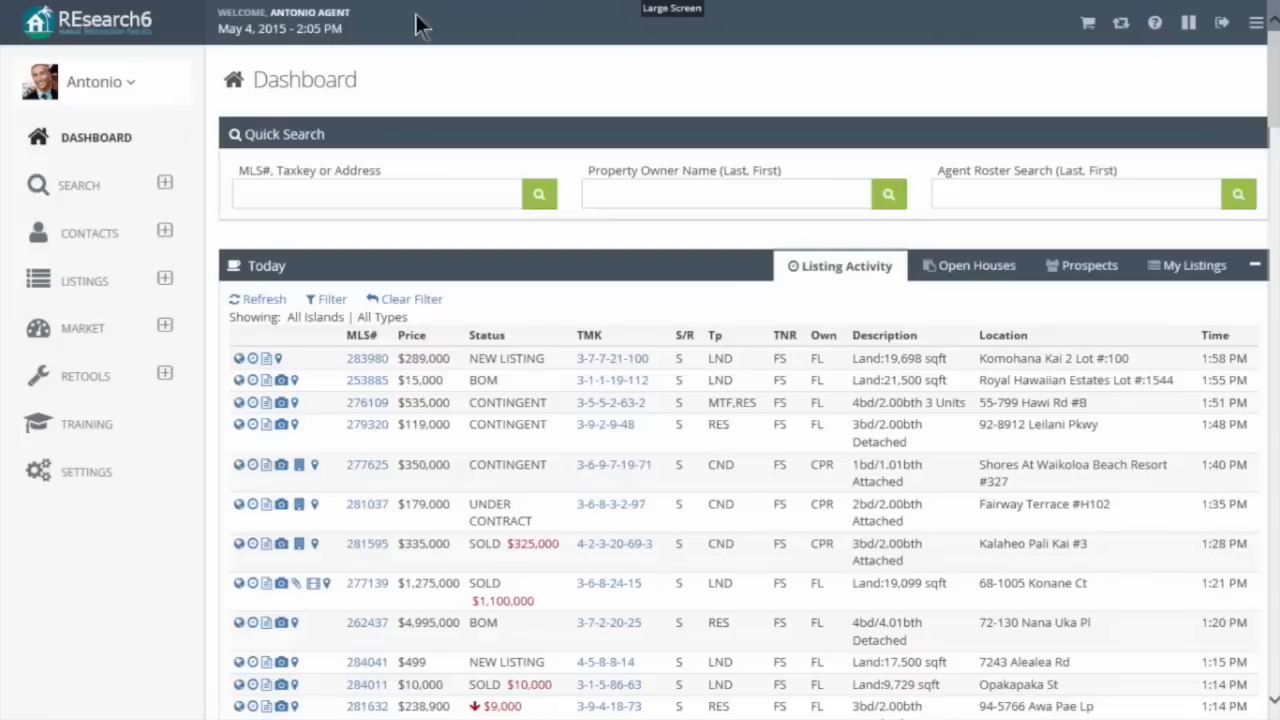
mouse_move(188, 132)
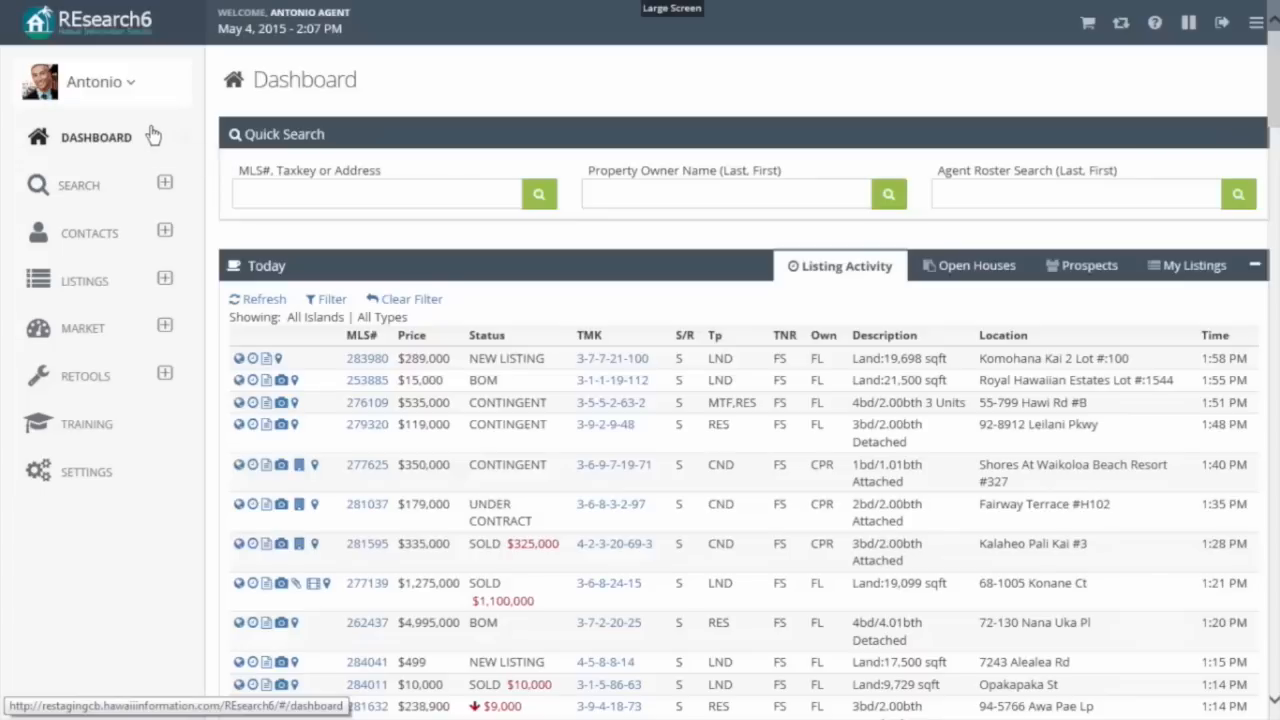
mouse_move(1184, 132)
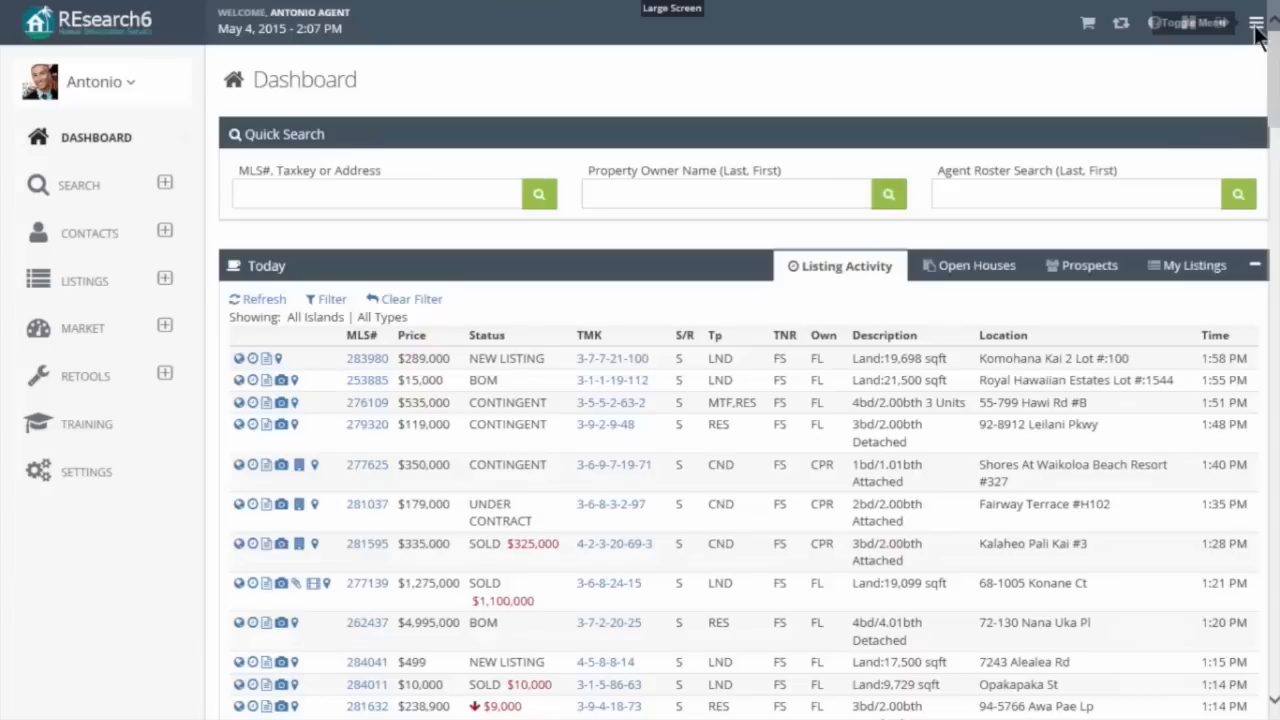
mouse_move(1256, 24)
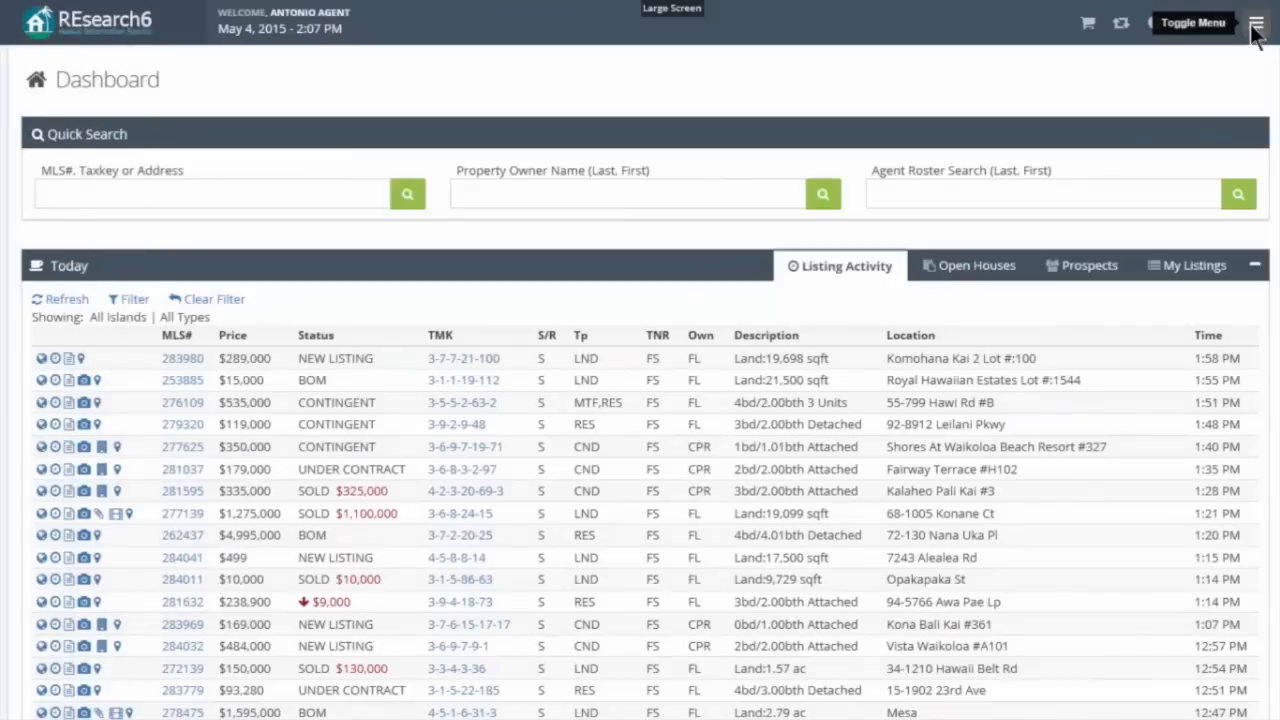
left_click(1256, 22)
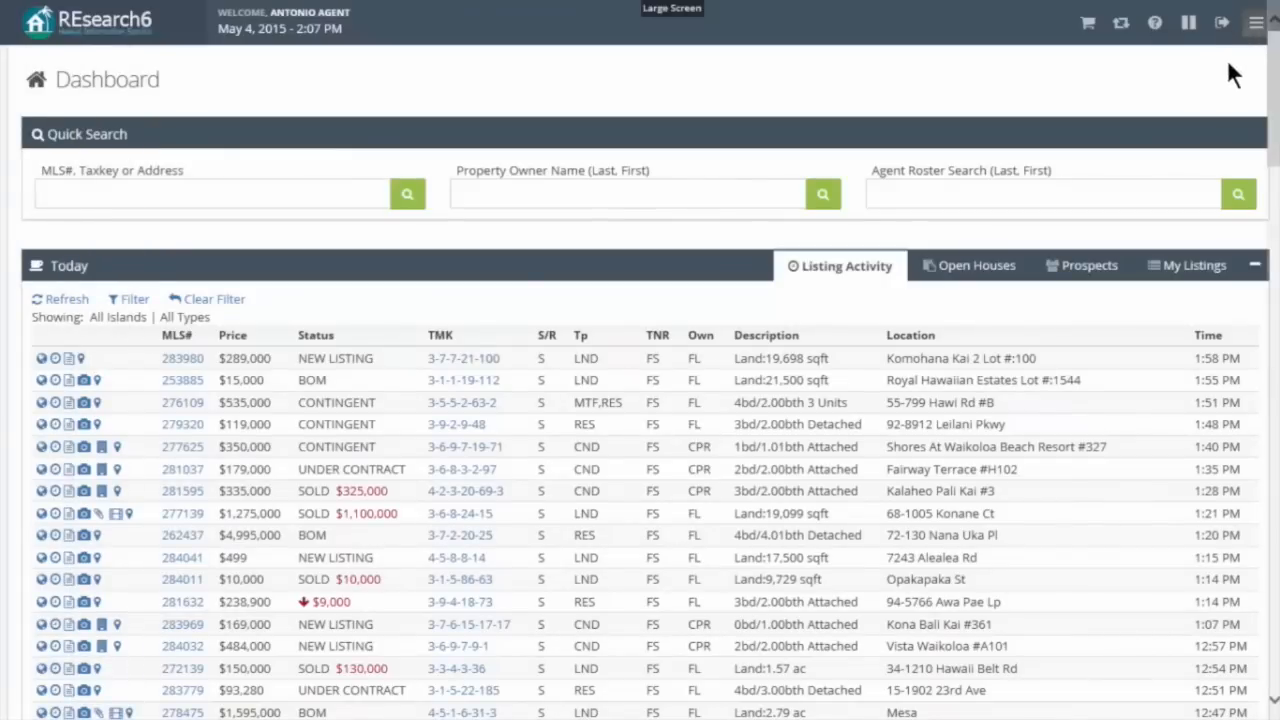
mouse_move(1210, 114)
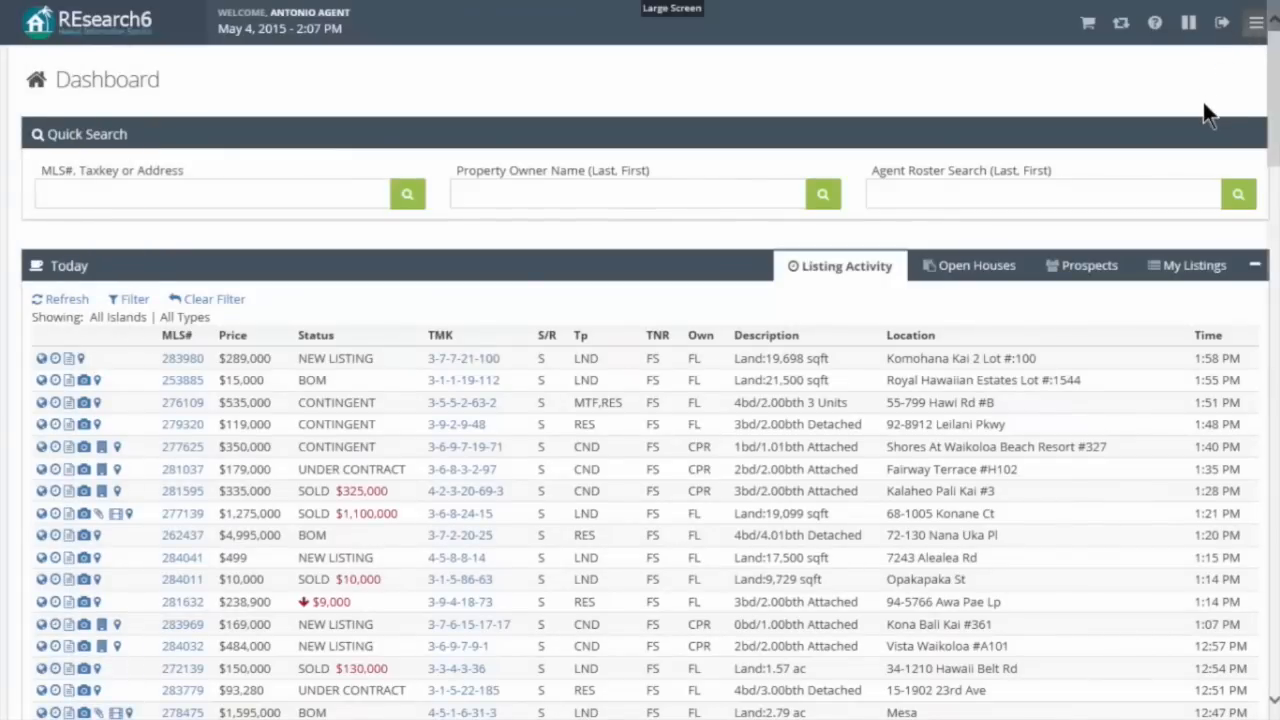
mouse_move(1218, 104)
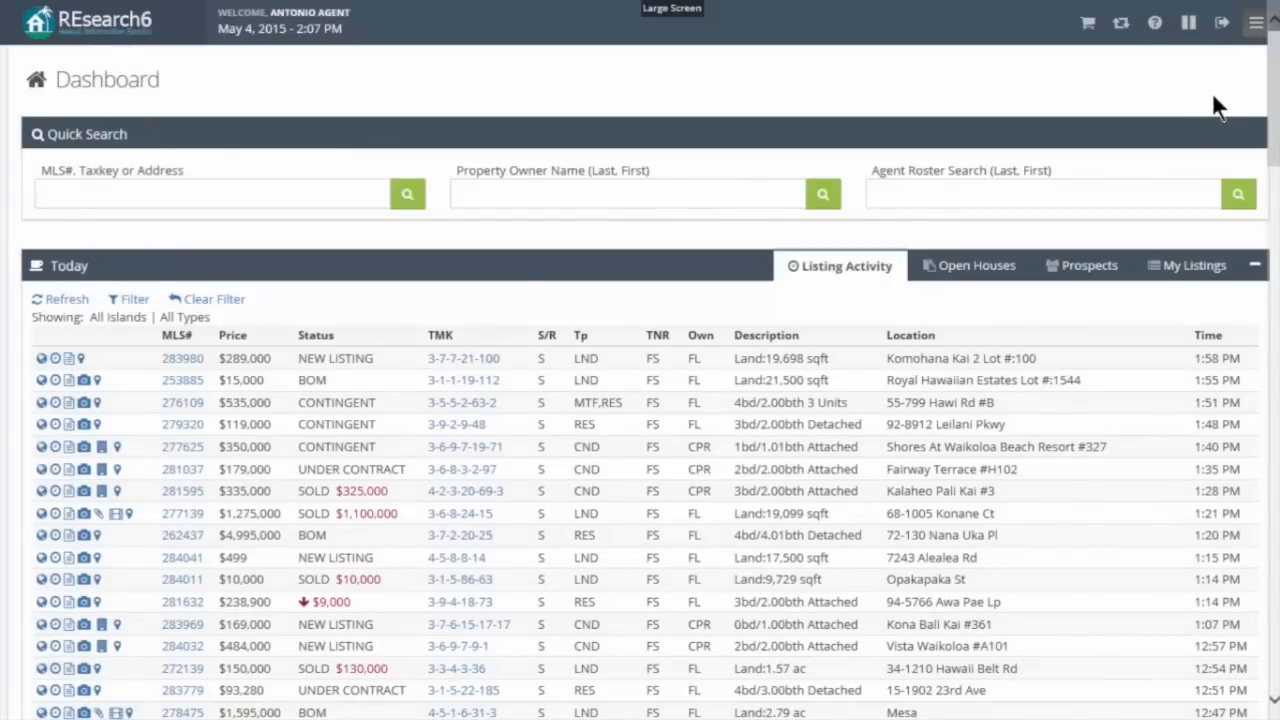
mouse_move(1228, 118)
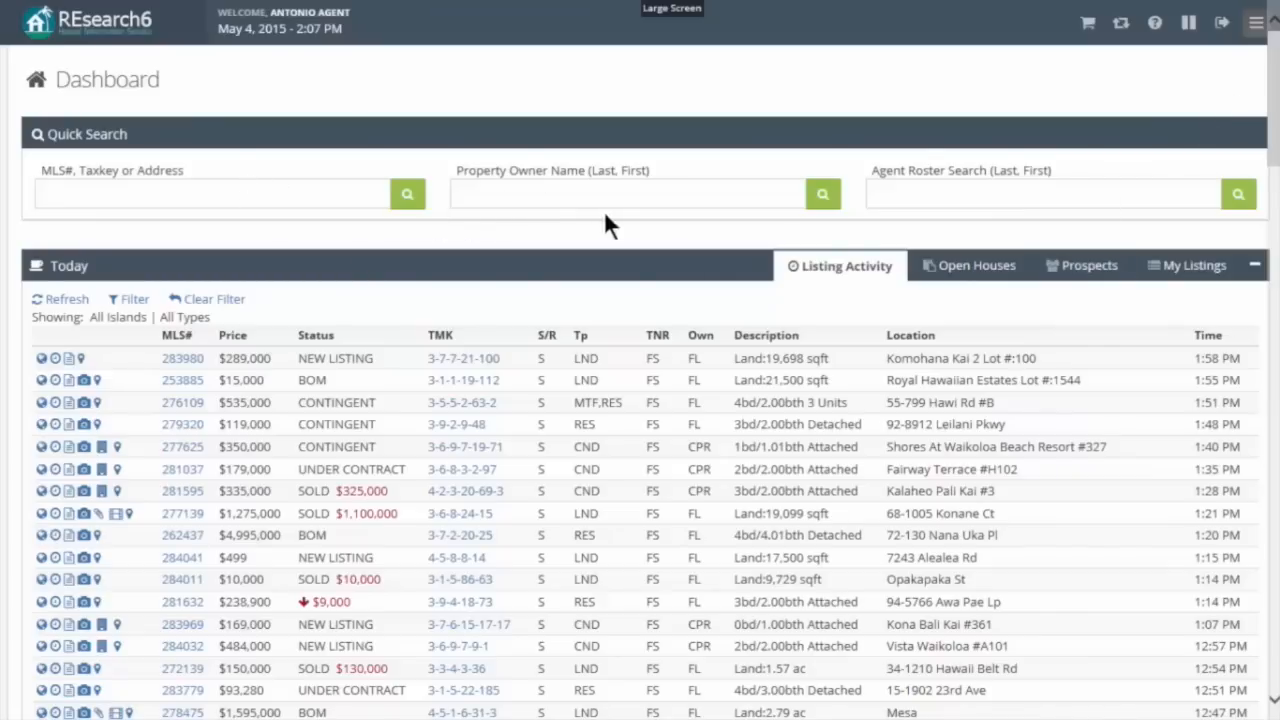
left_click(1044, 194)
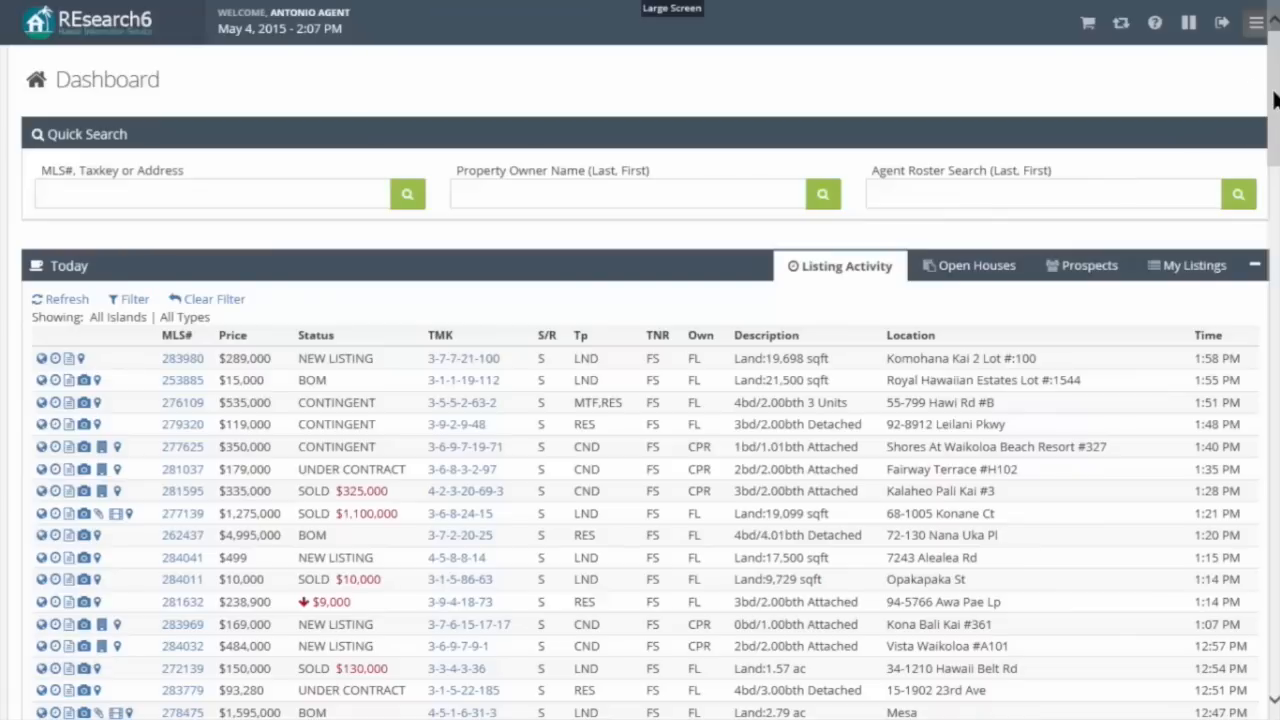
Scroll down the dashboard to the island median price banners and the News announcements.
scroll("down", 3)
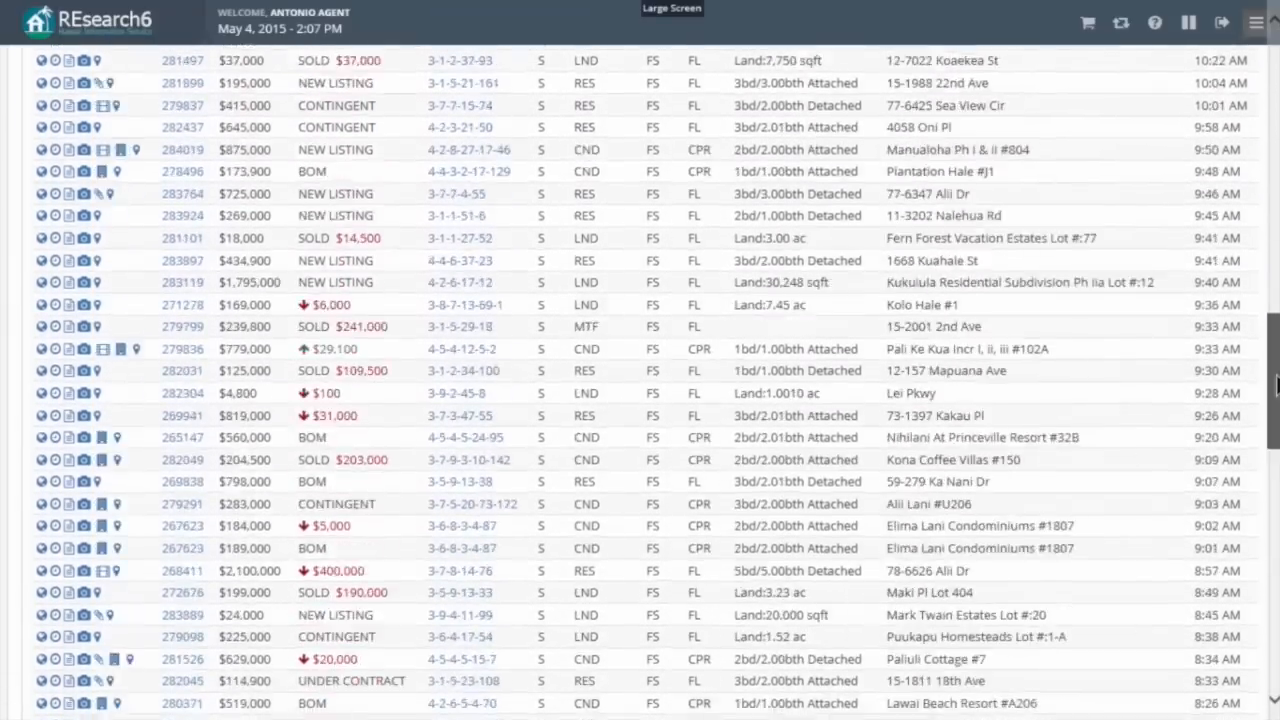
scroll("down", 3)
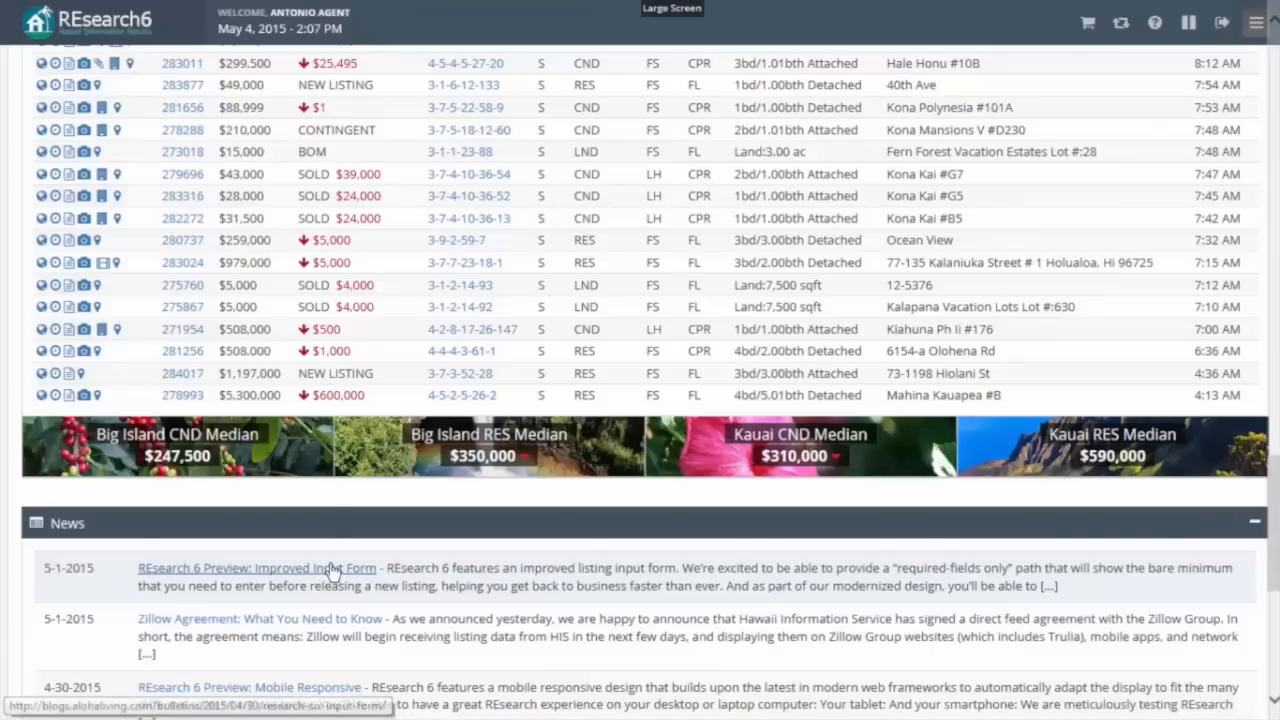
mouse_move(652, 504)
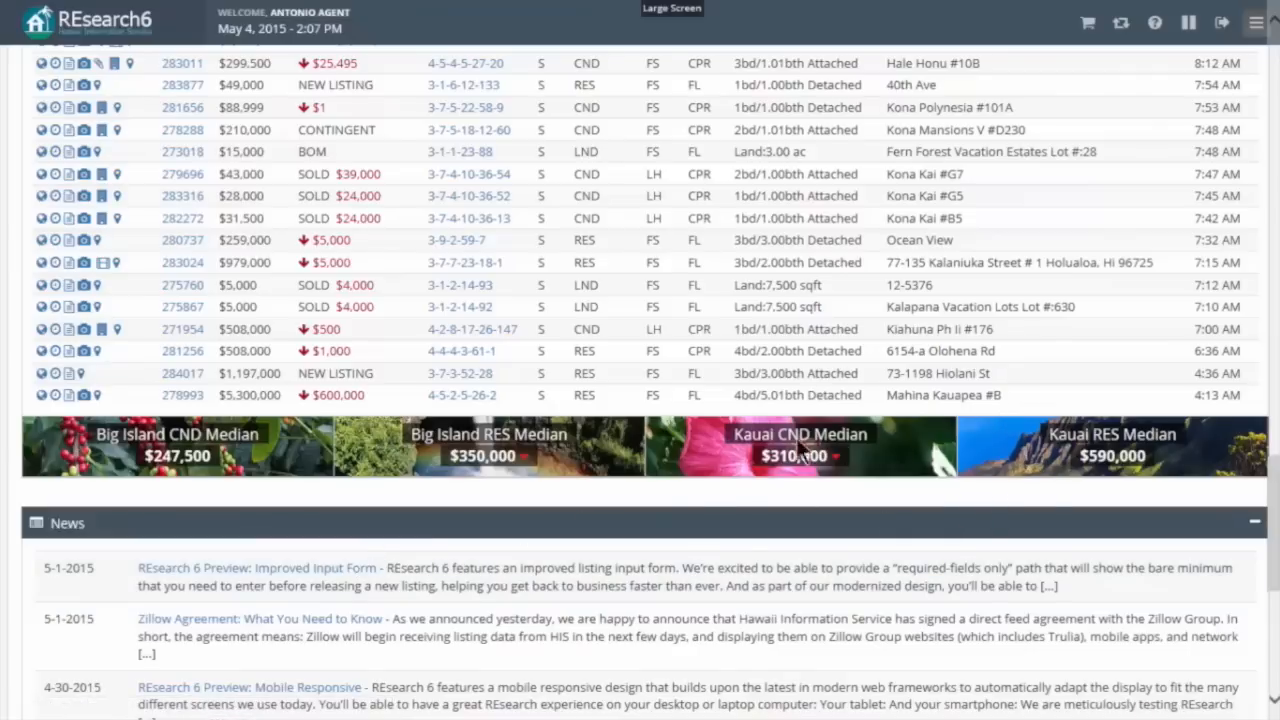
scroll("down", 3)
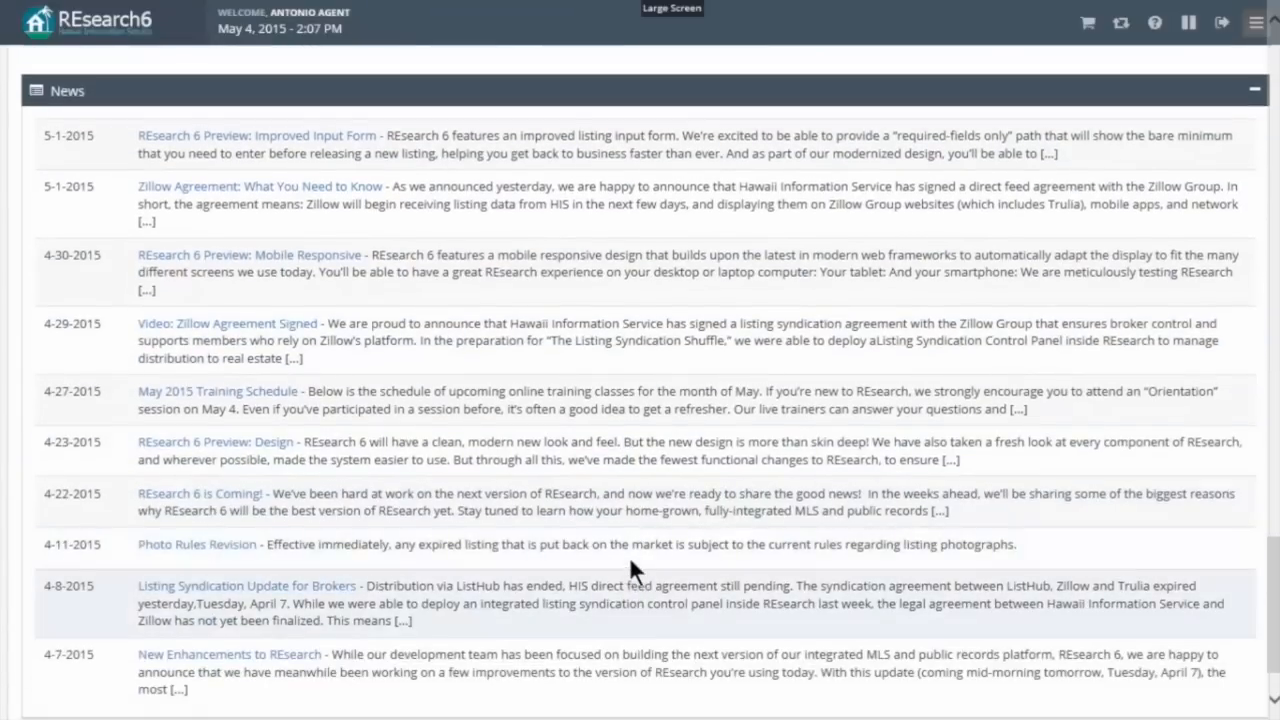
mouse_move(100, 144)
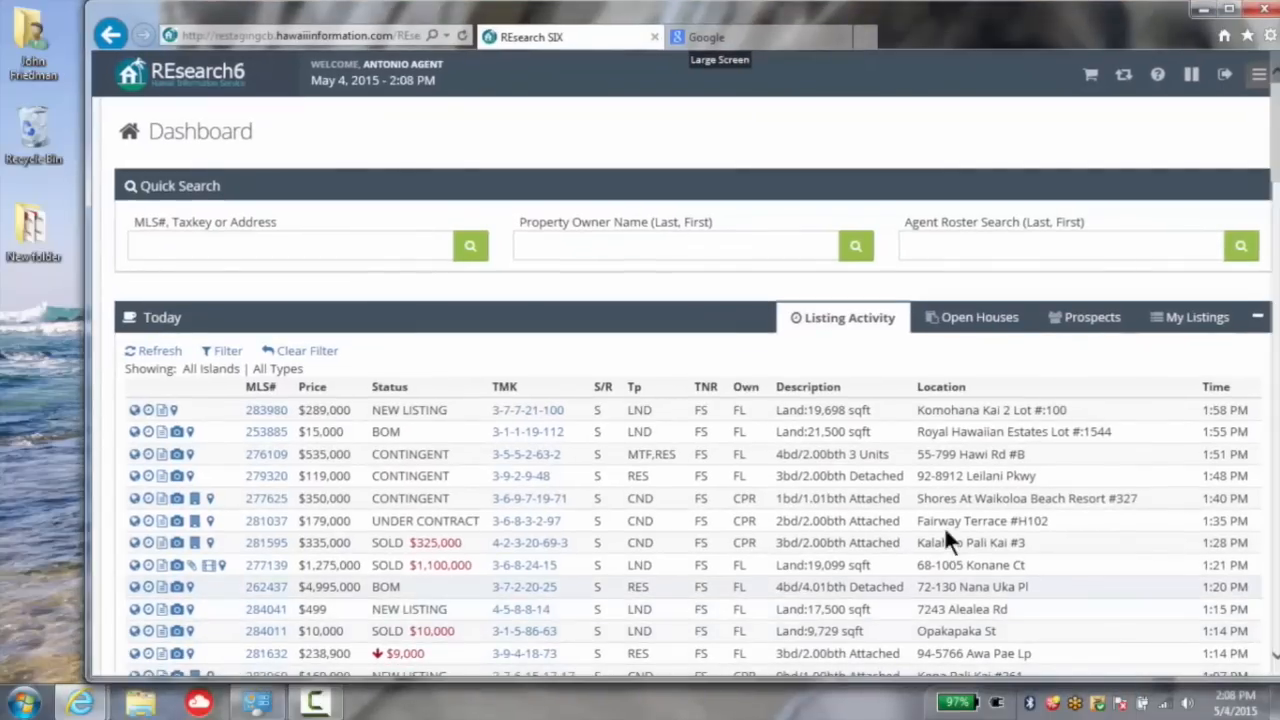
Scroll the narrow-window dashboard shown in the Extra Small Screen layout.
scroll("down", 3)
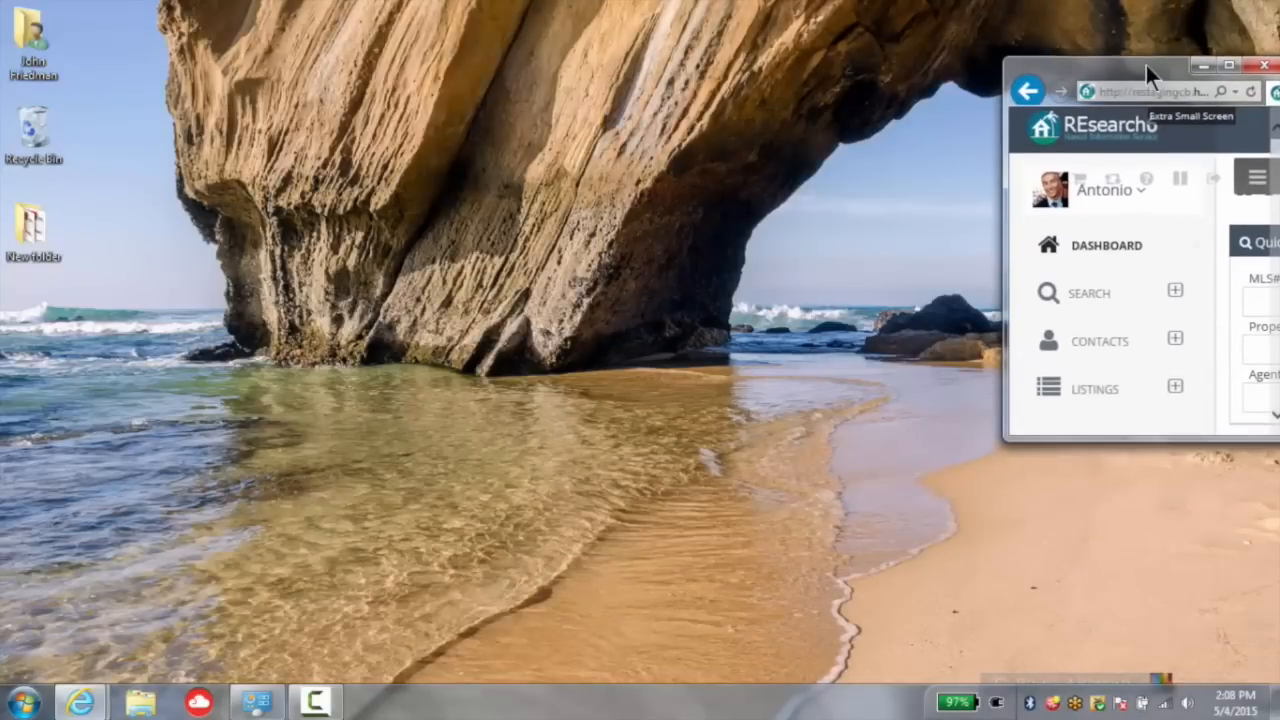
Move the narrow window to screen centre and hide the side menu so Quick Search and Today listings fill it.
left_click_drag(1150, 64, 660, 94)
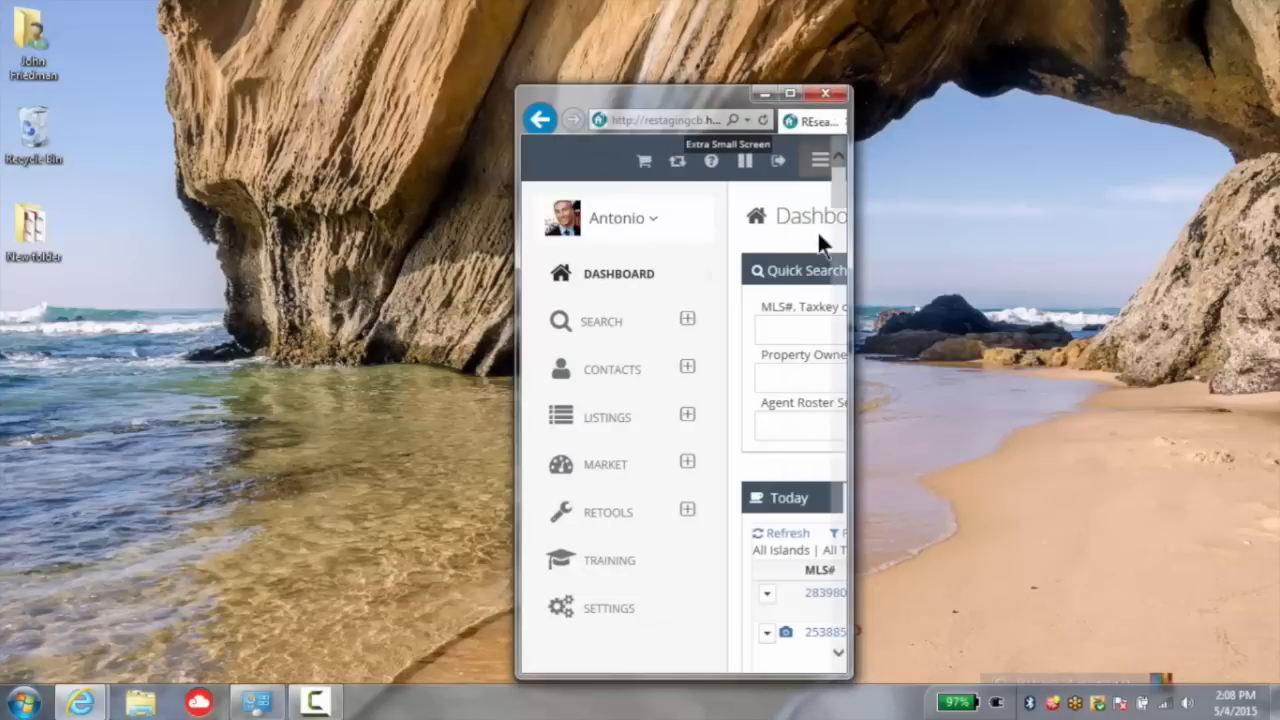
left_click(818, 160)
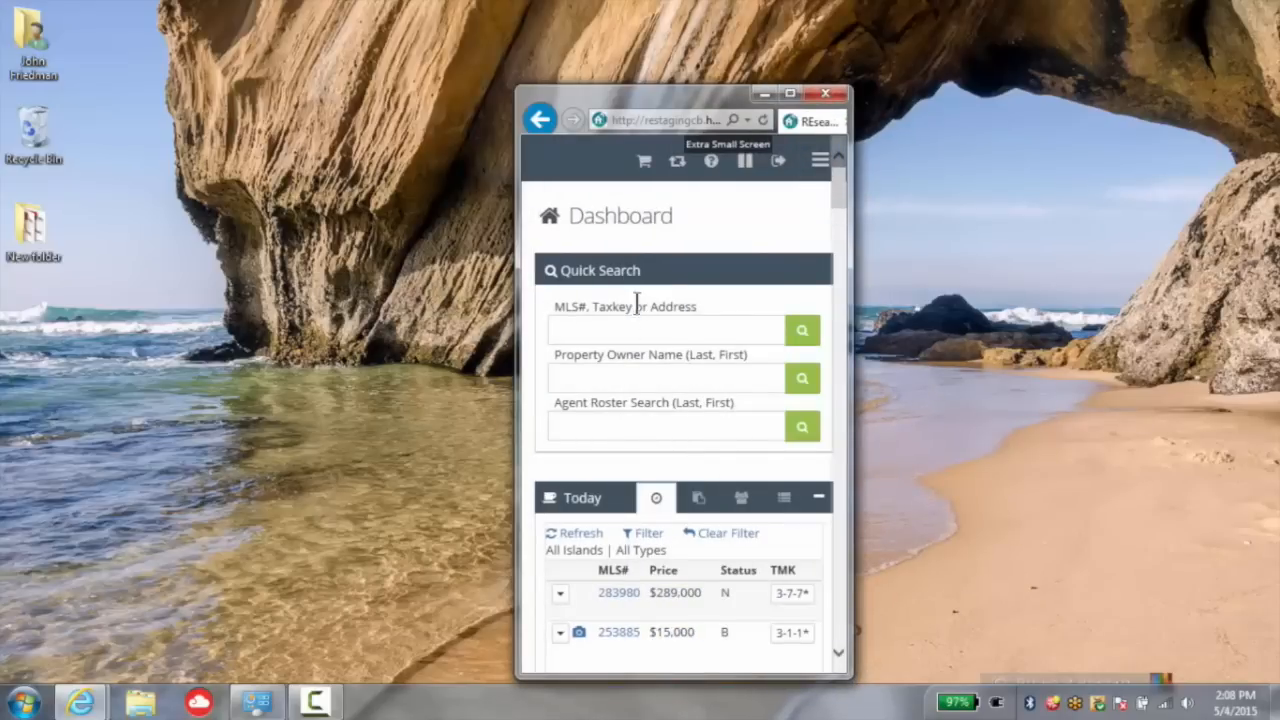
scroll("down", 3)
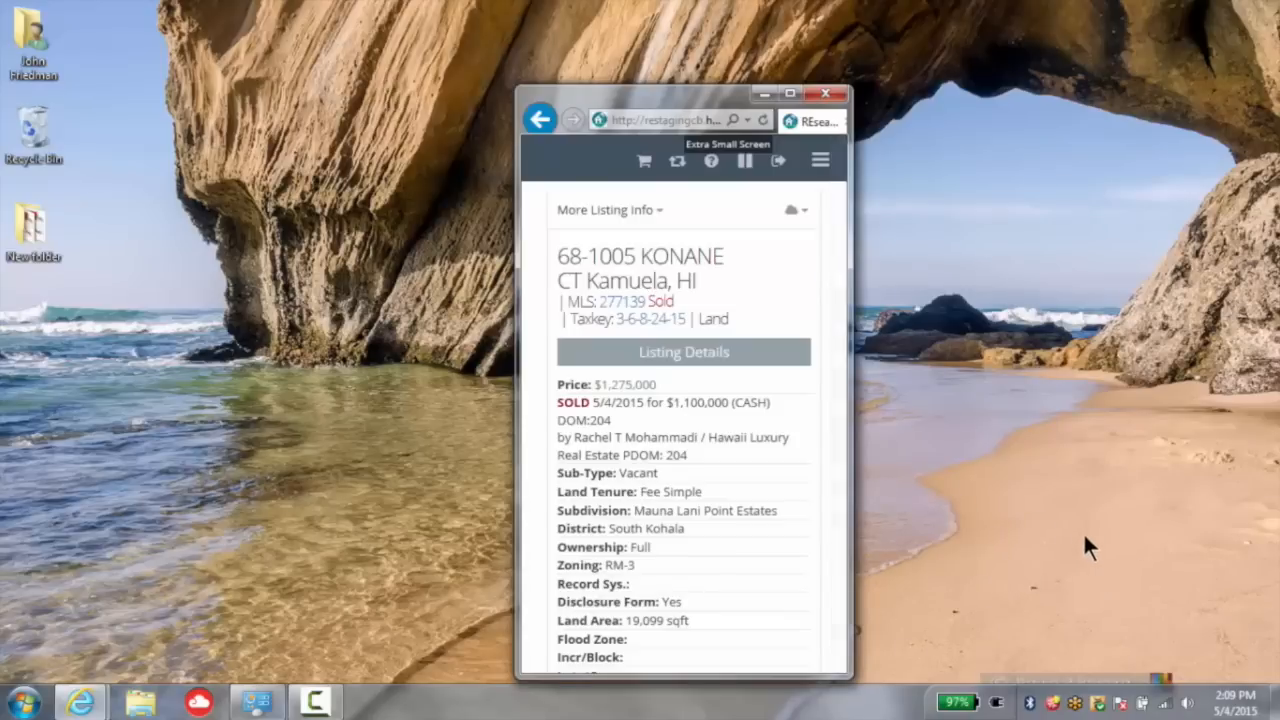
Scroll through the 68-1005 Konane Ct listing's property details, remarks, utilities and financial sections.
scroll("down", 3)
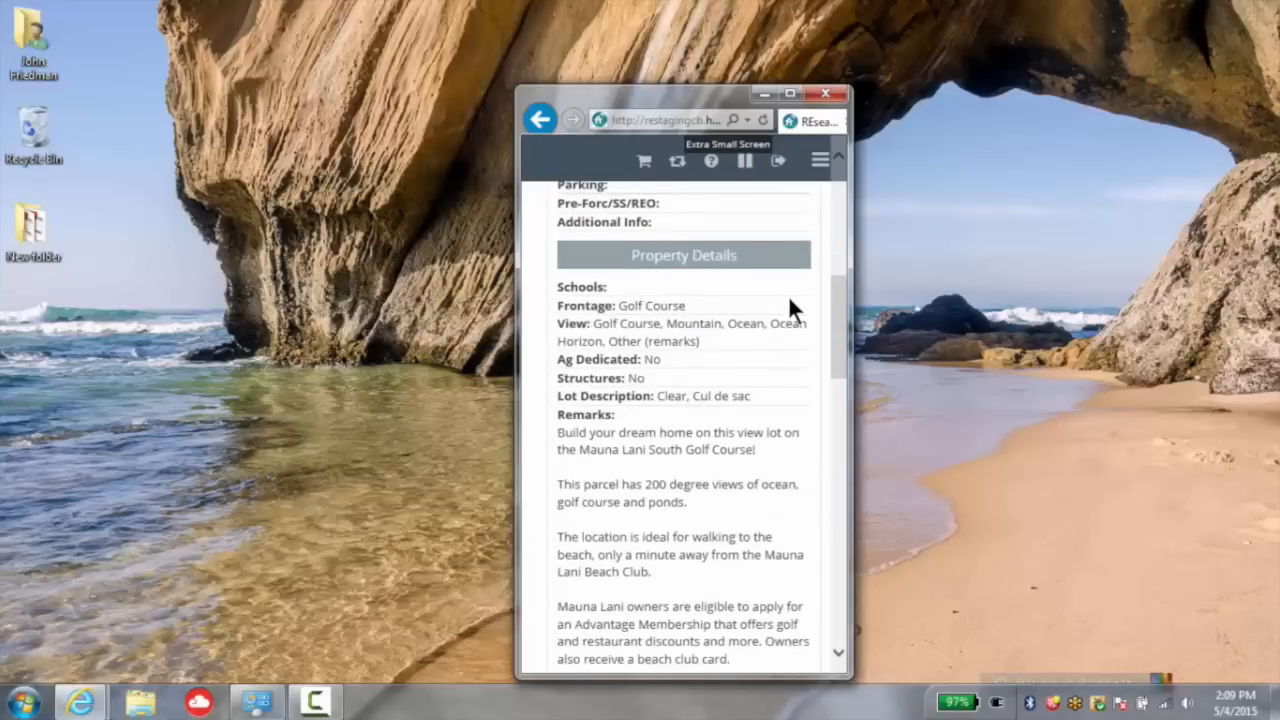
scroll("down", 3)
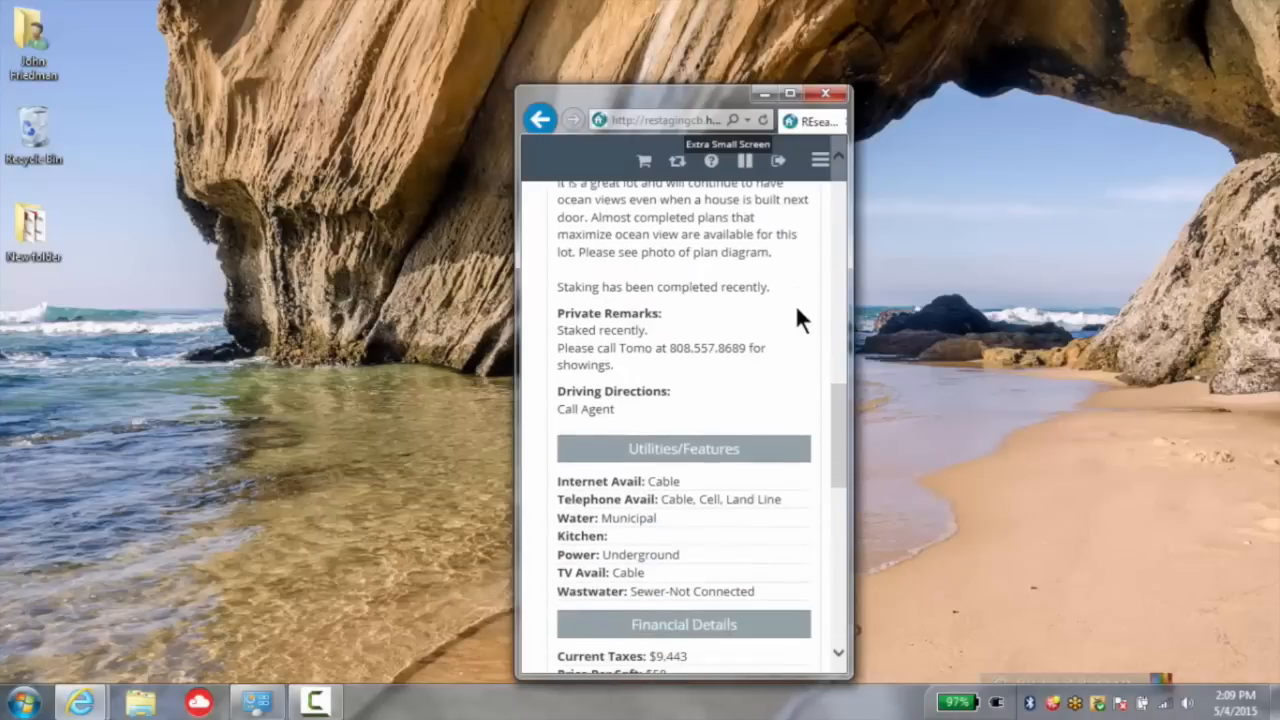
scroll("down", 3)
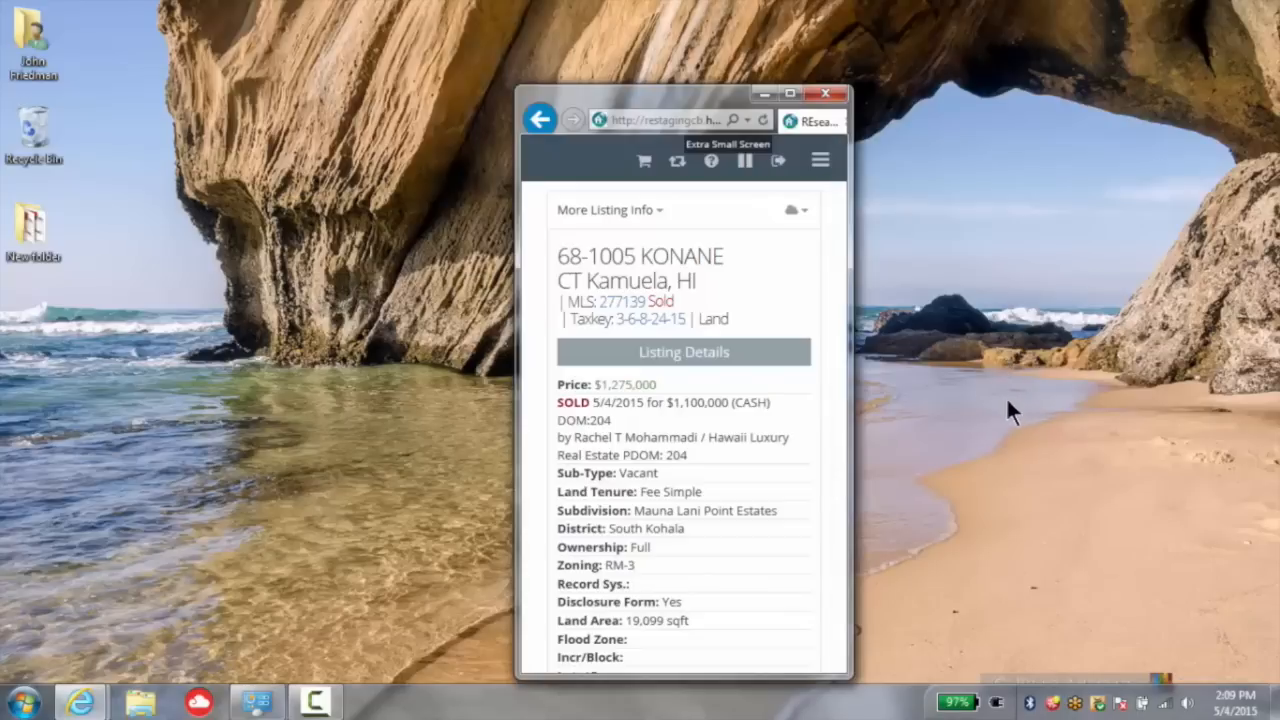
mouse_move(964, 476)
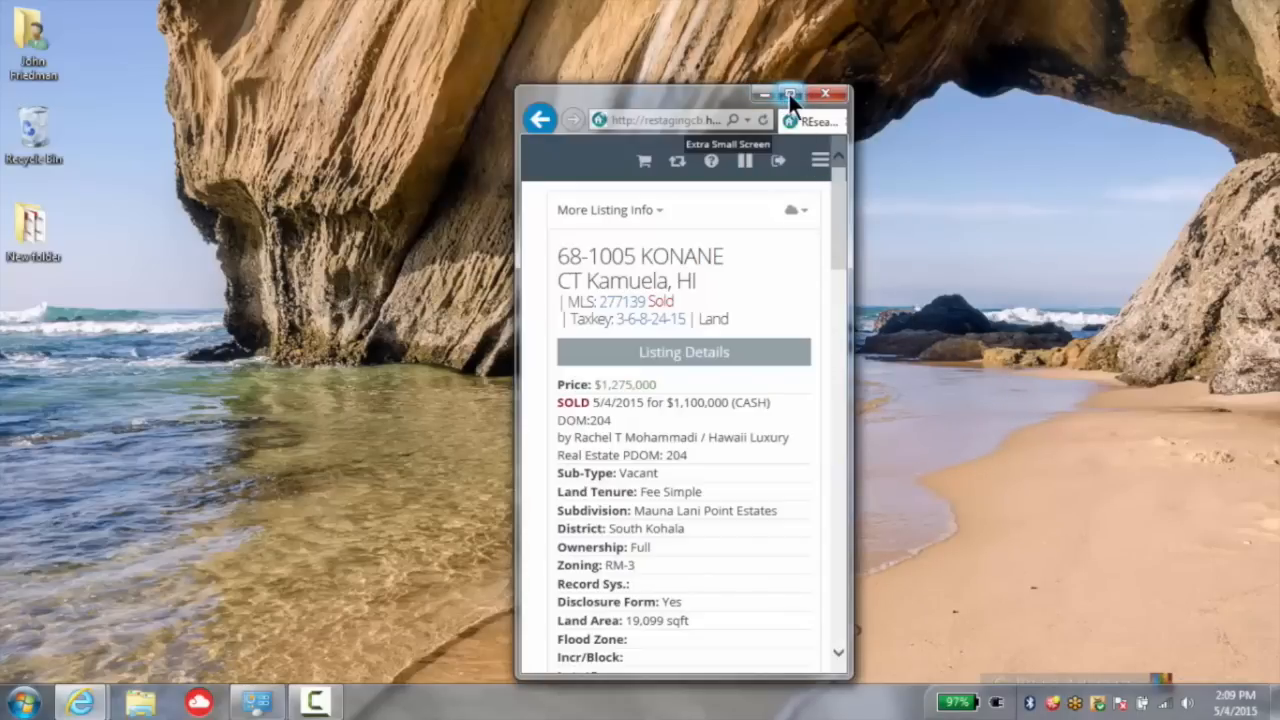
Maximize the browser and go back from the listing to the full-size dashboard.
left_click(790, 94)
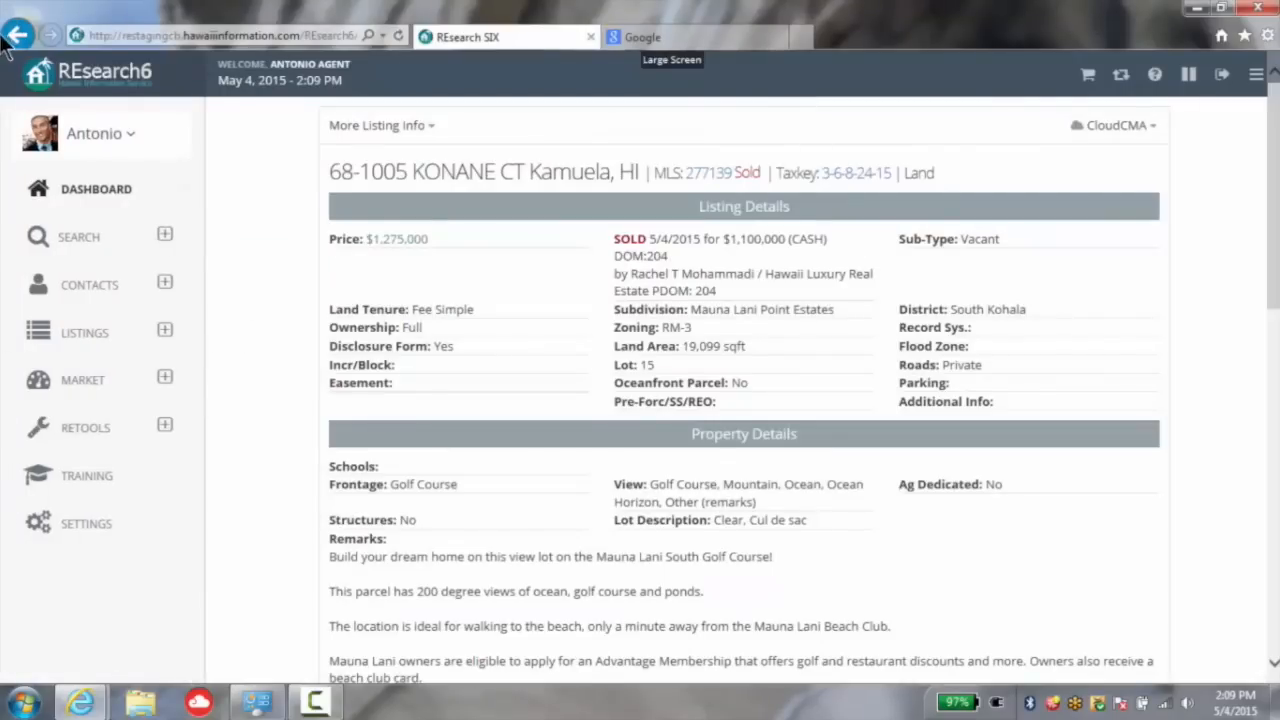
mouse_move(18, 36)
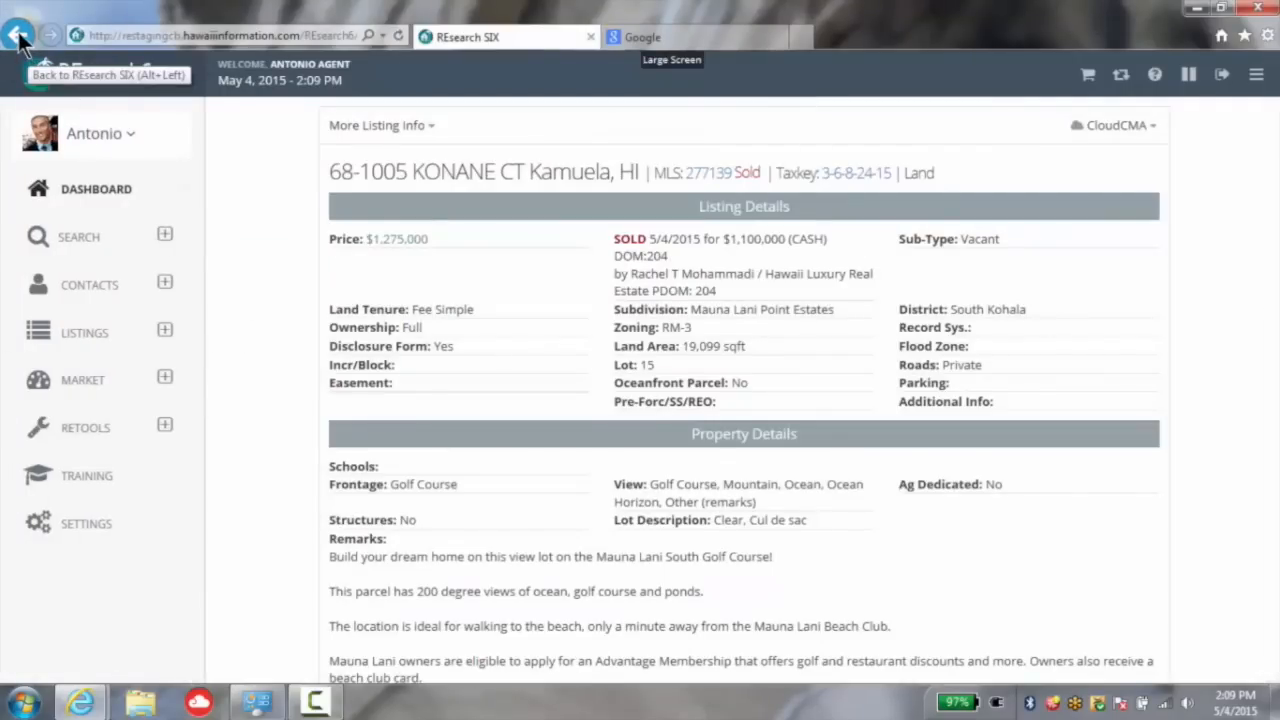
left_click(18, 36)
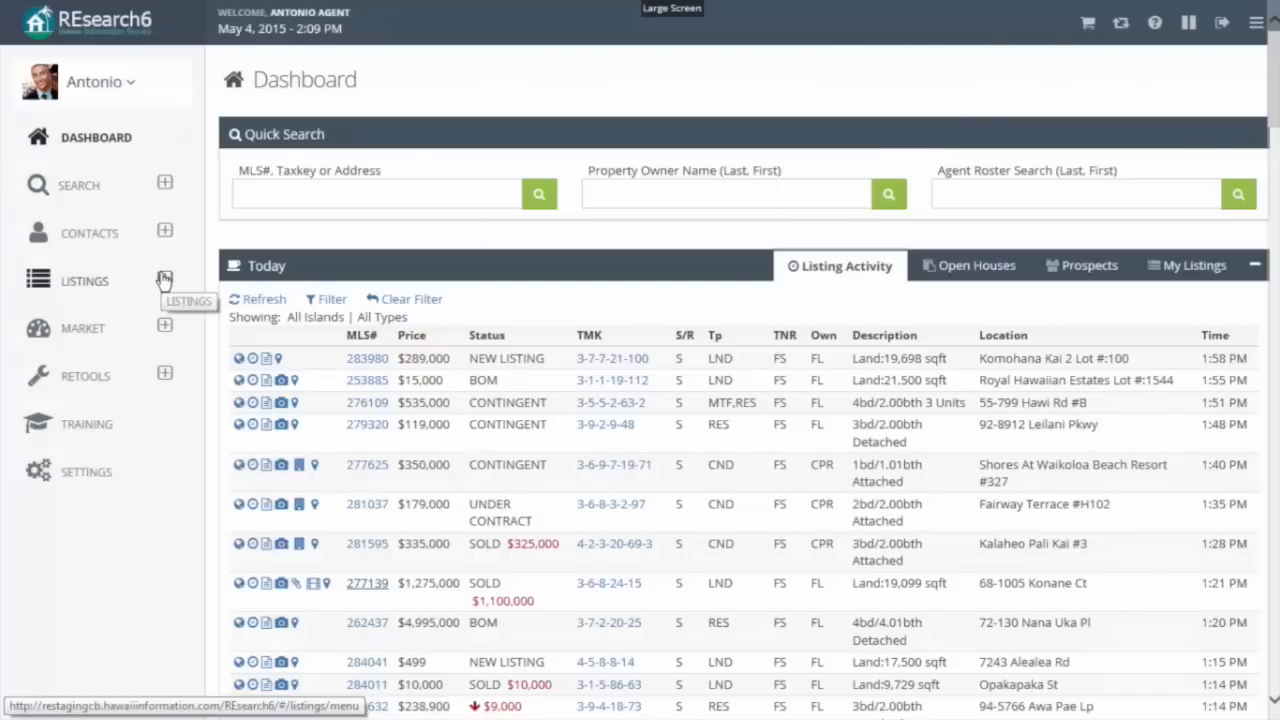
Expand LISTINGS in the side menu and start a New Listing to reach the form chooser.
left_click(164, 280)
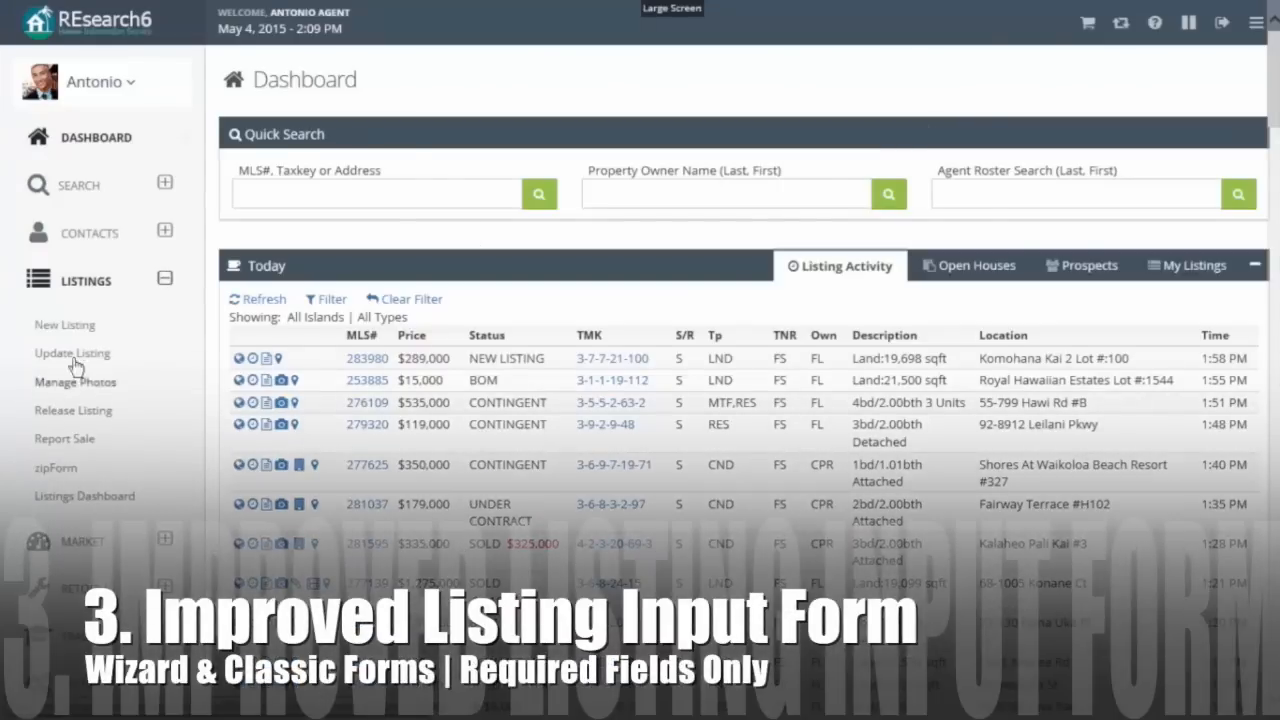
mouse_move(64, 324)
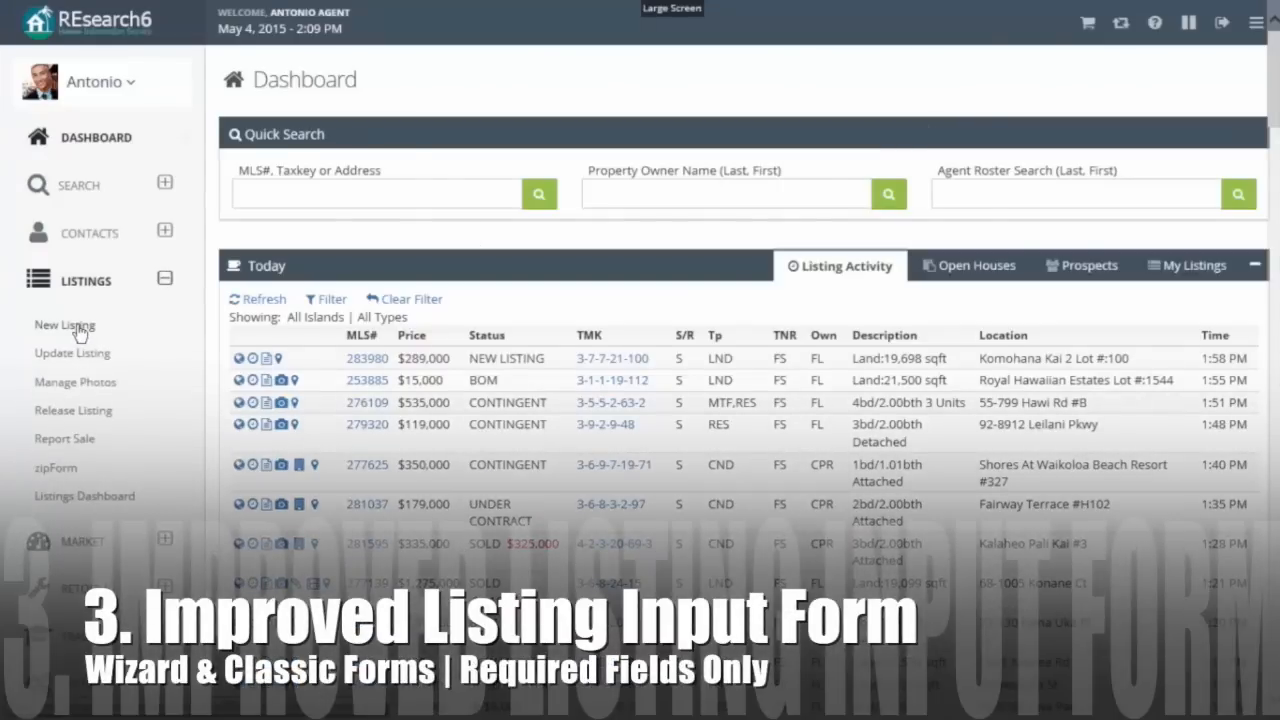
left_click(64, 324)
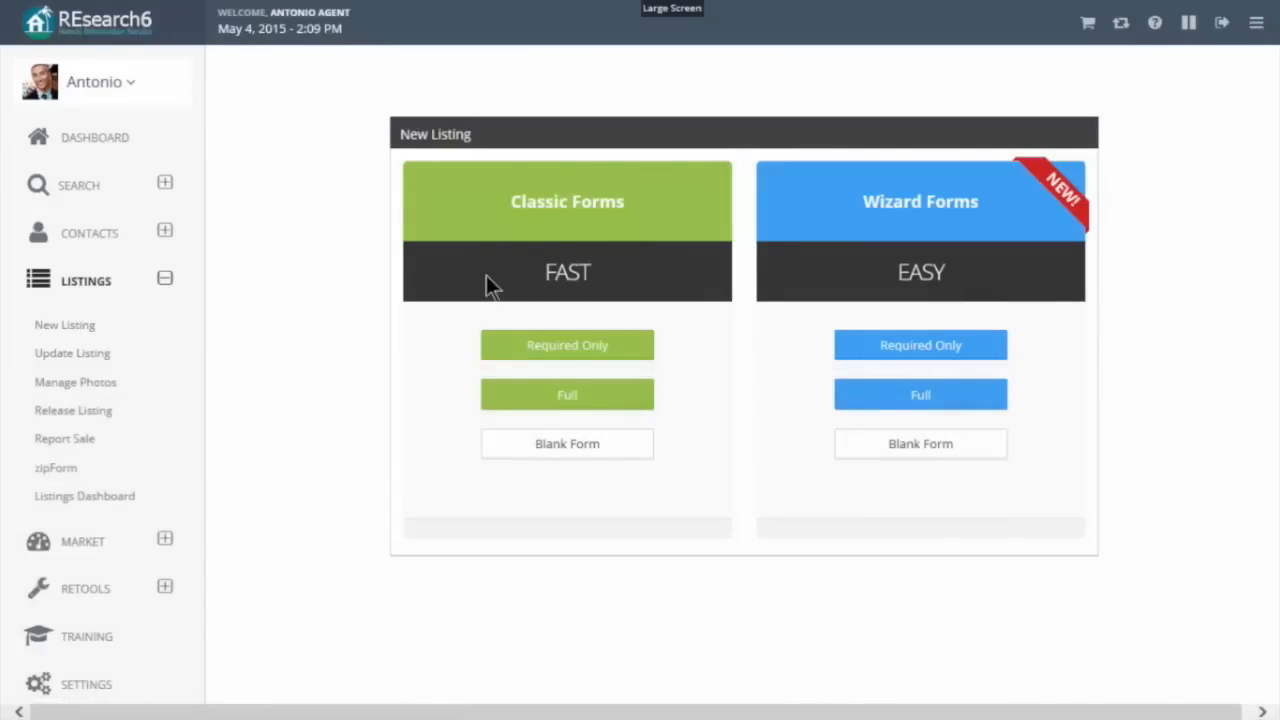
mouse_move(500, 258)
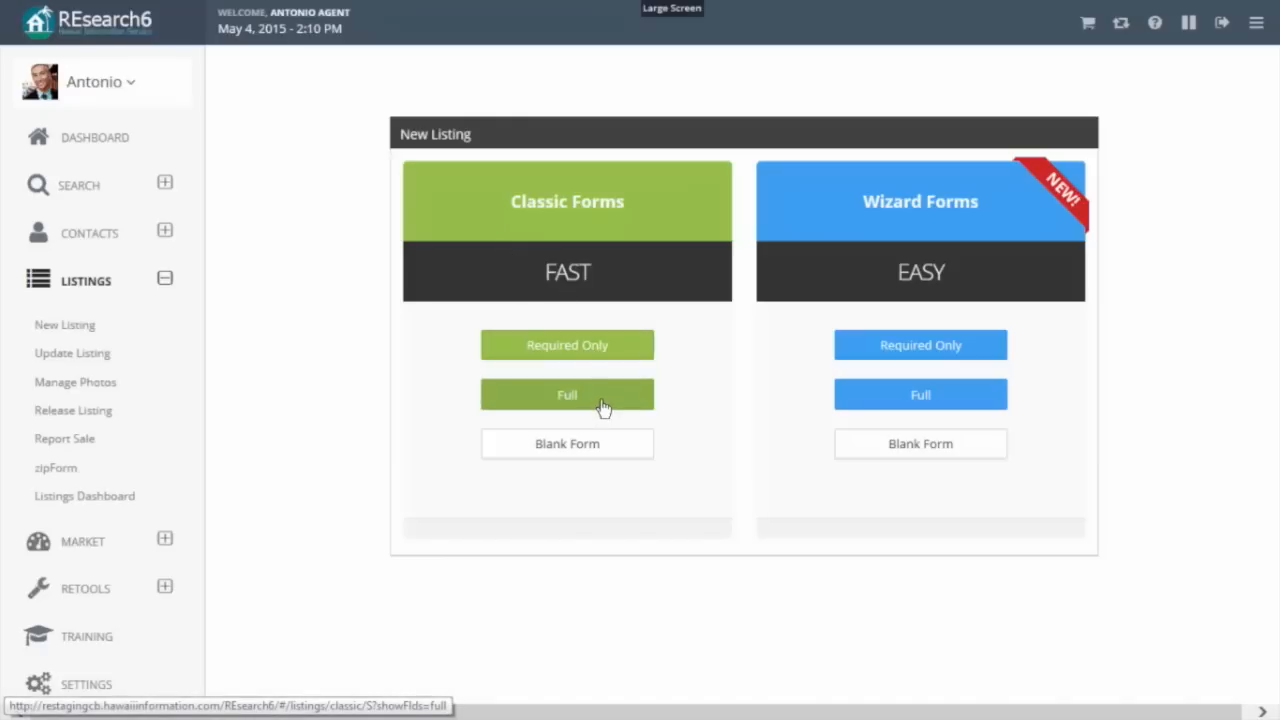
mouse_move(600, 402)
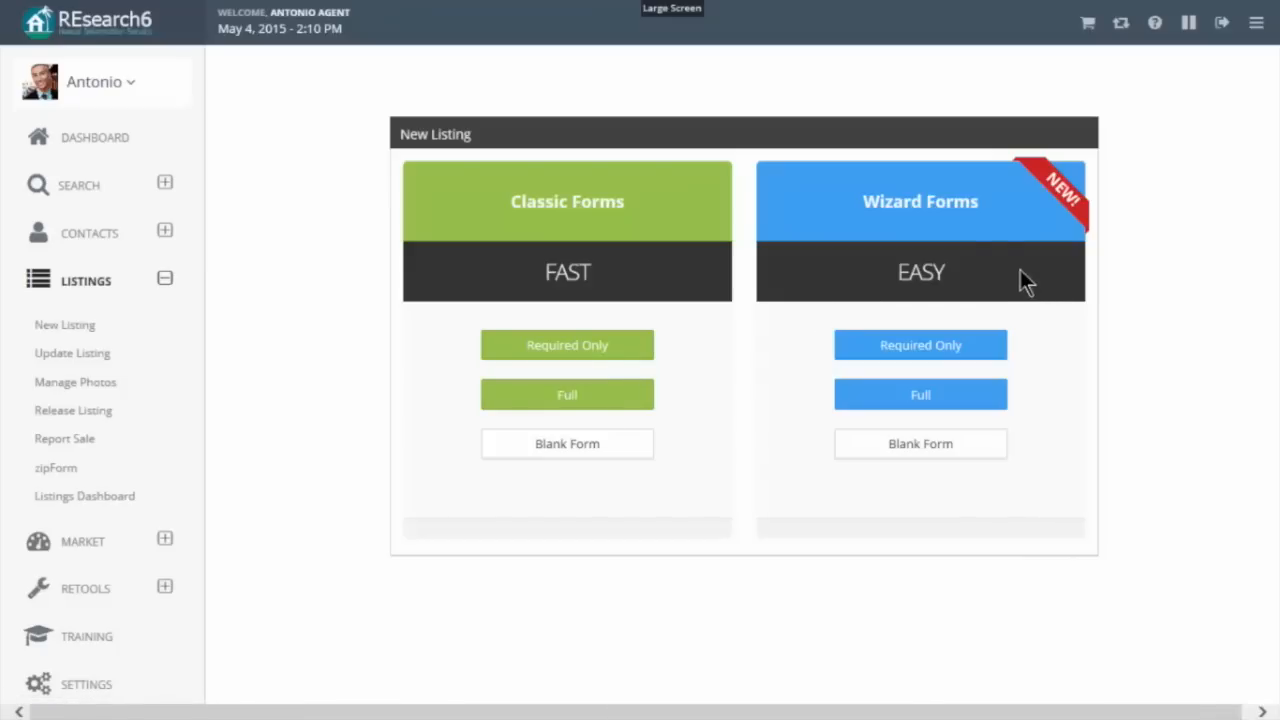
mouse_move(964, 270)
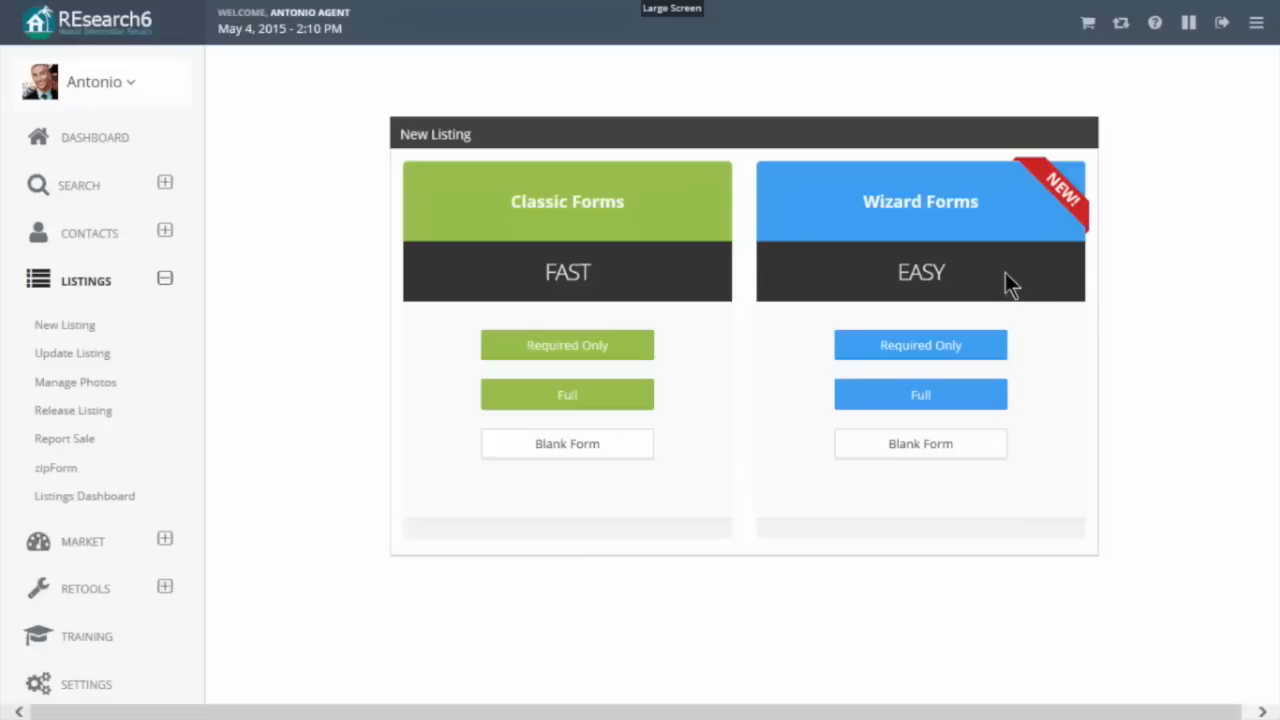
mouse_move(1004, 278)
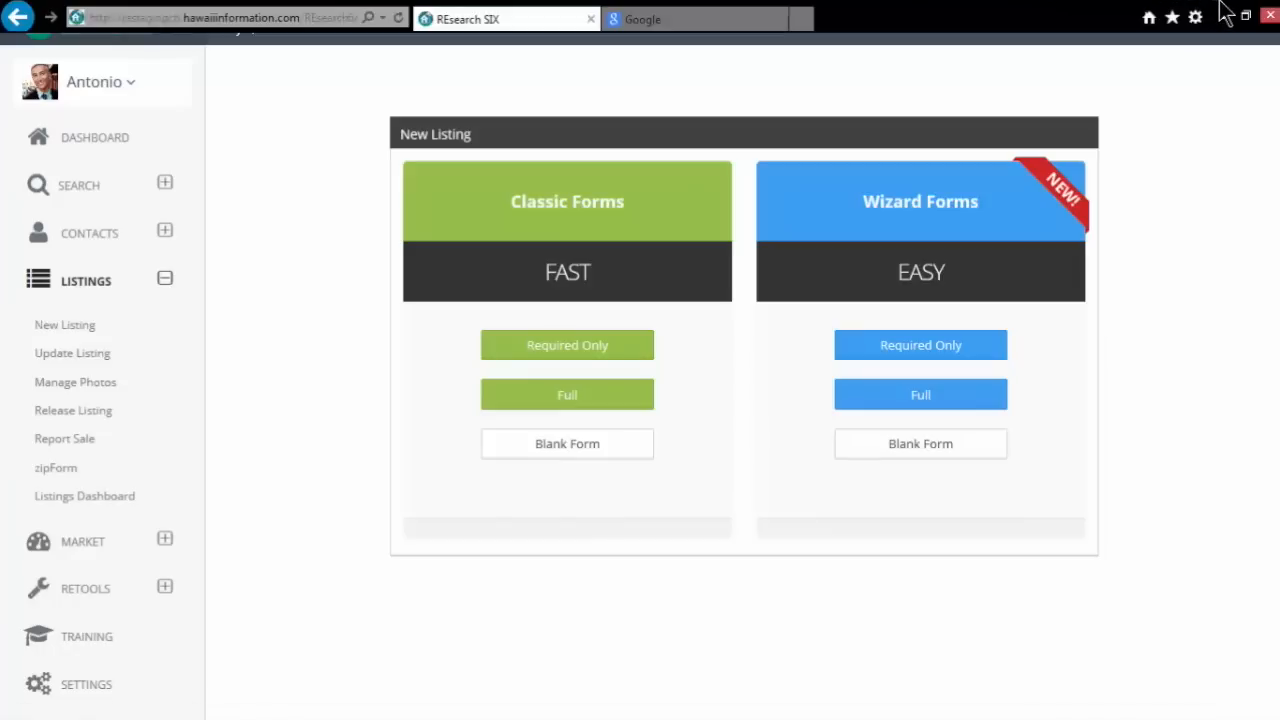
mouse_move(1230, 16)
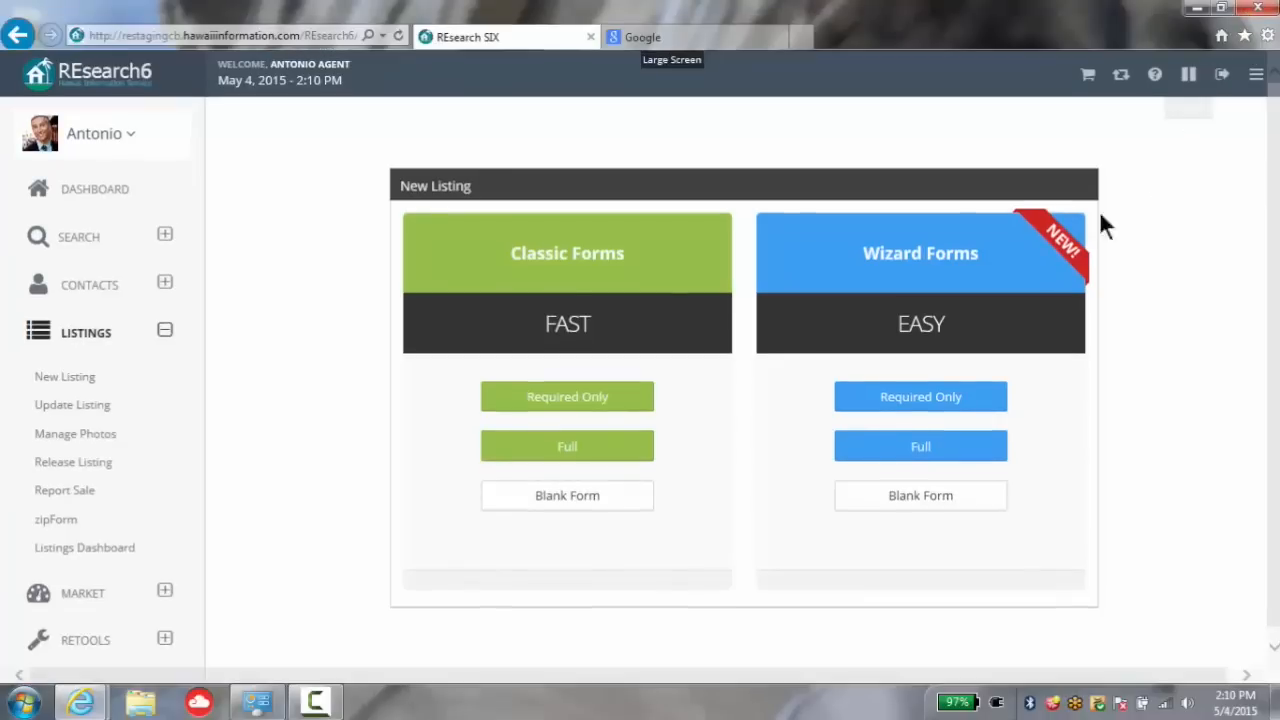
mouse_move(390, 640)
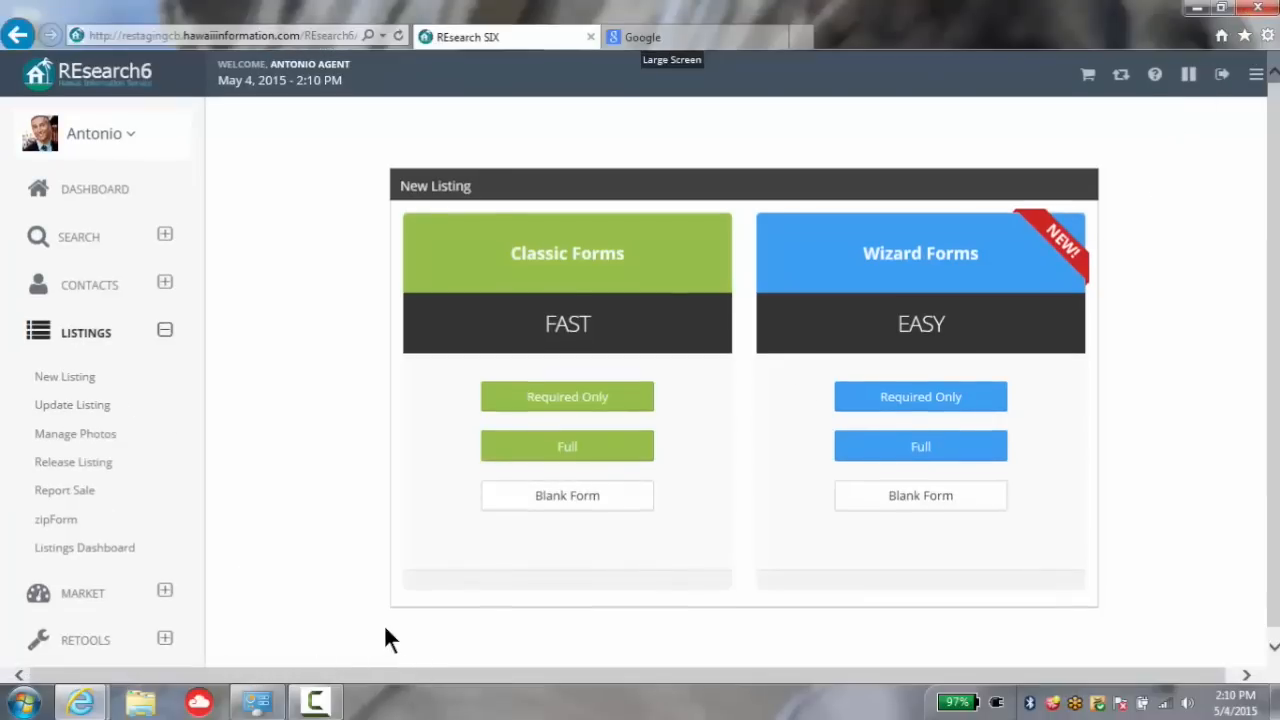